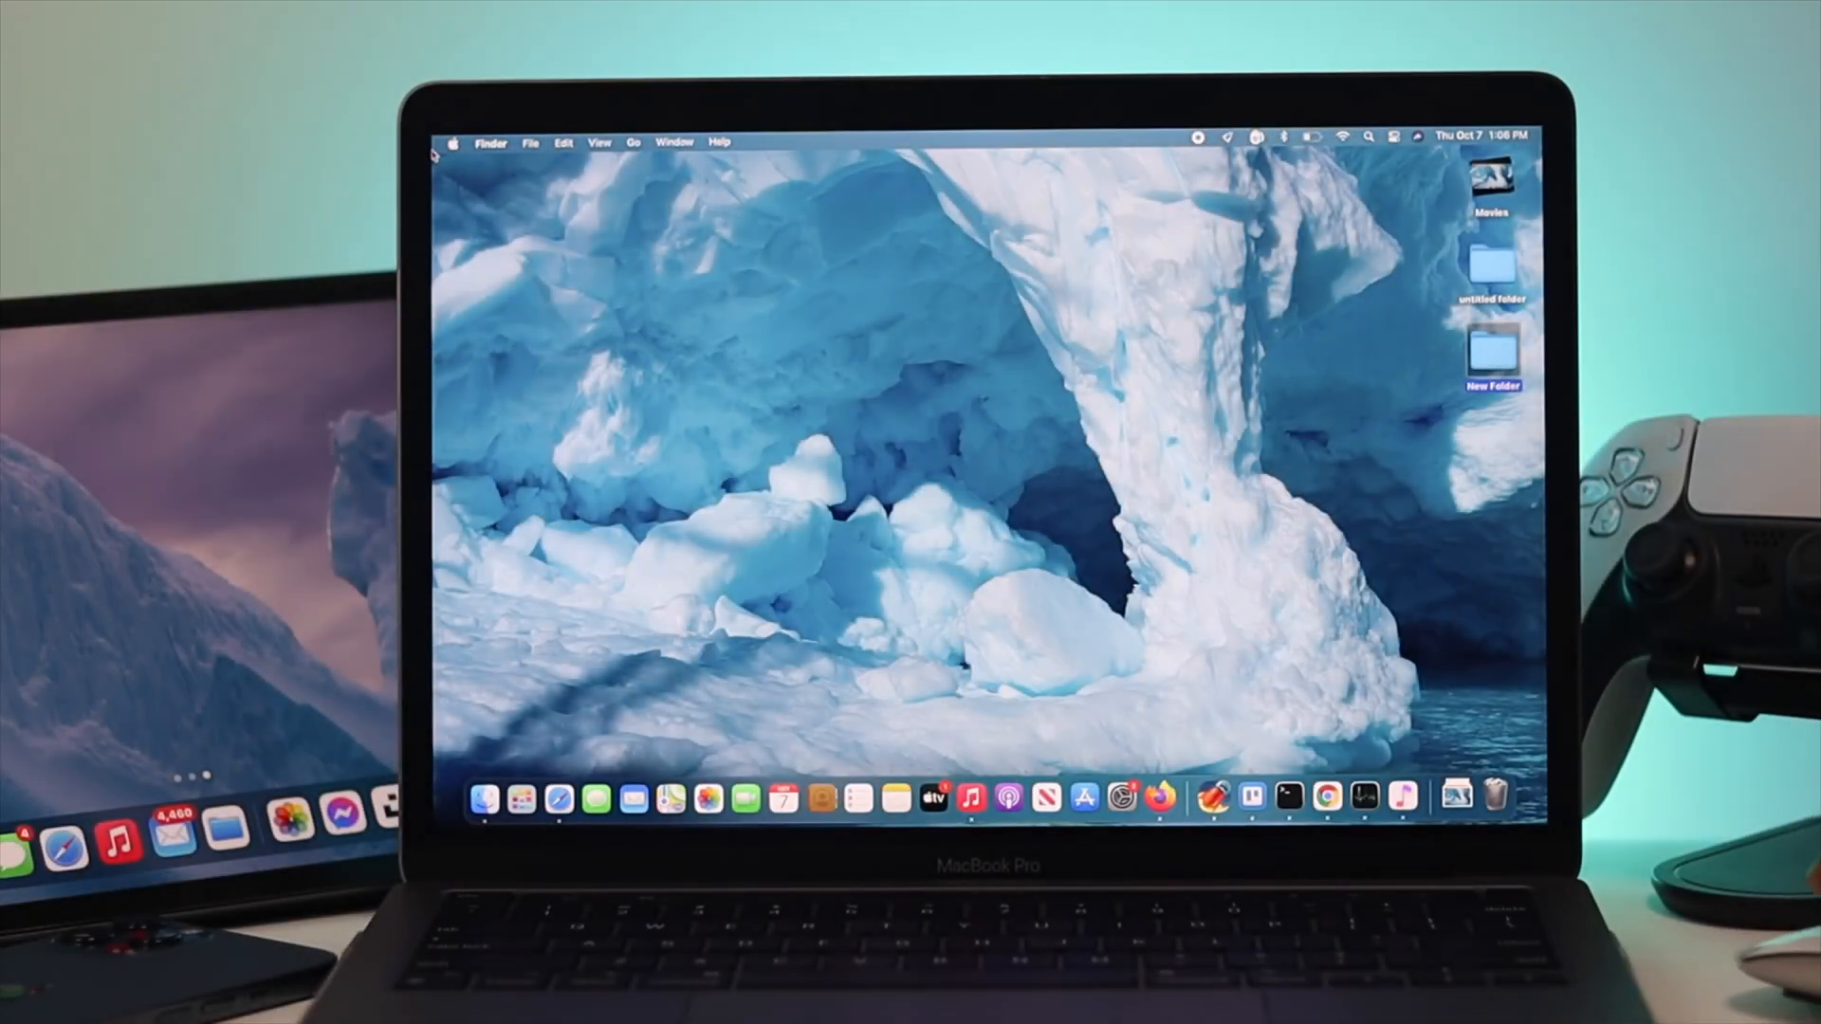
- Launch System Preferences from the Apple menu
click(457, 139)
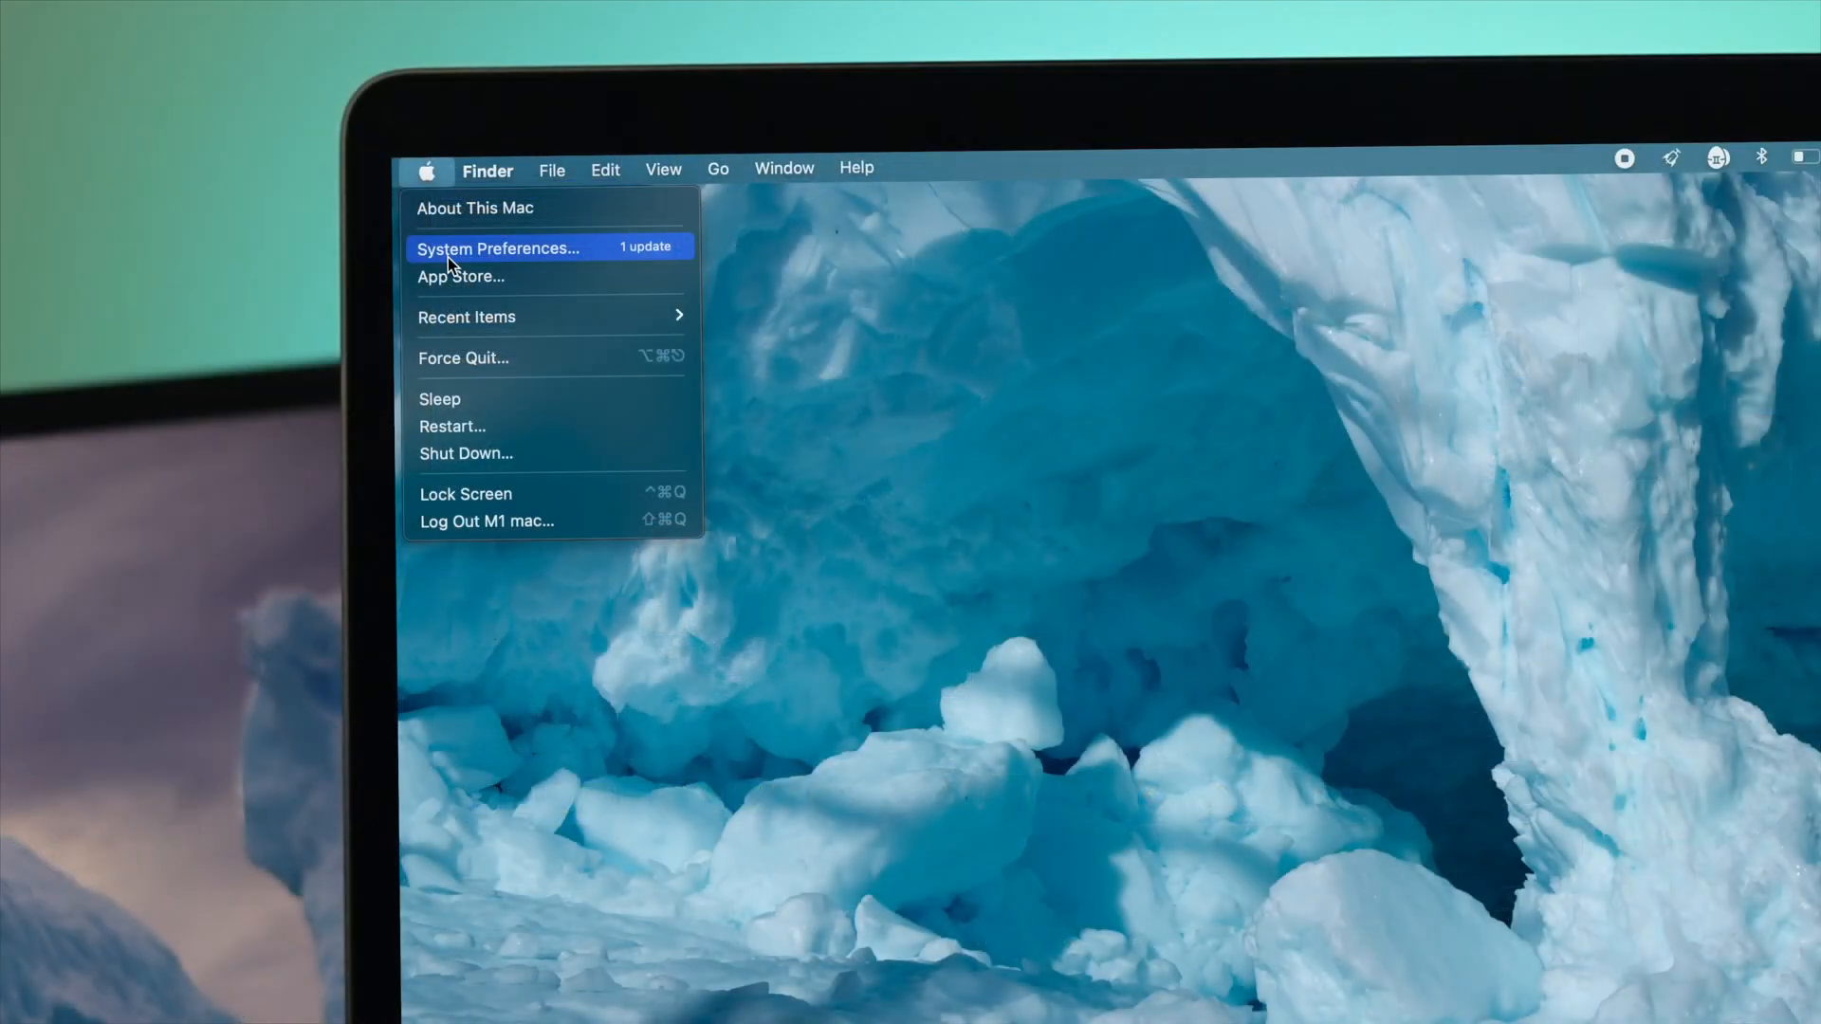
click(497, 247)
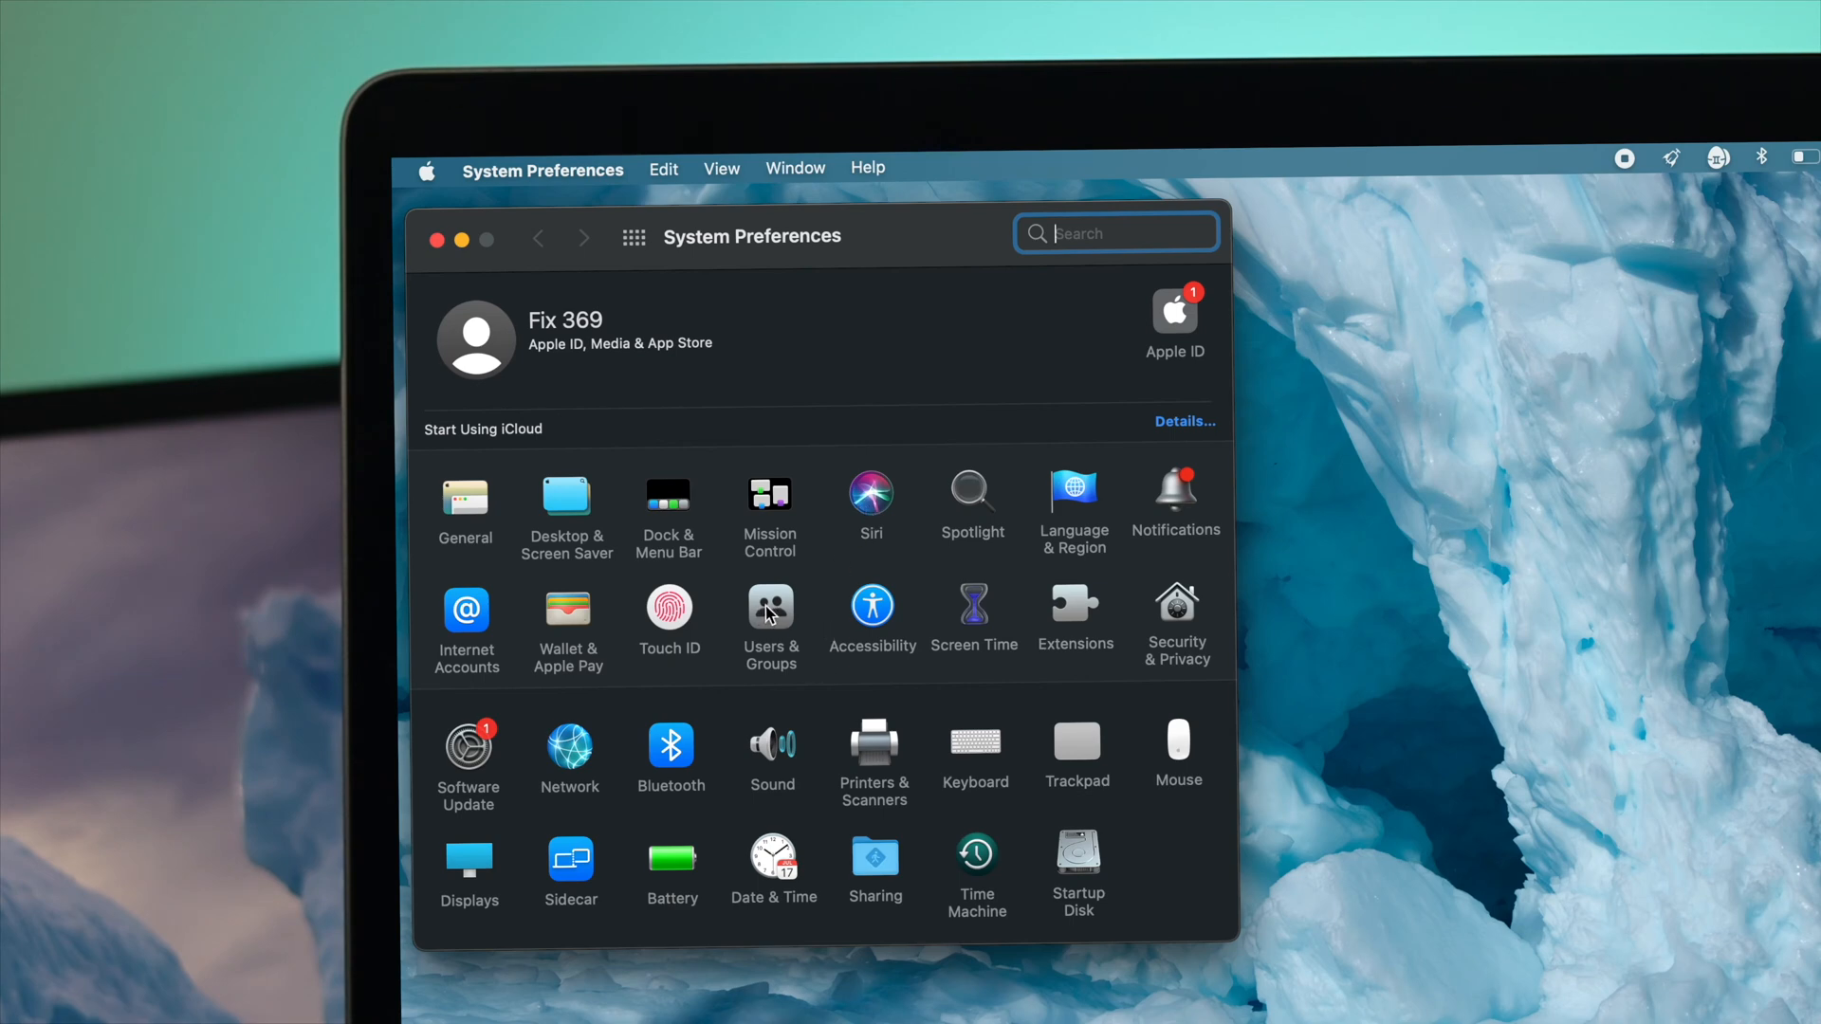
- Unlock Users & Groups with the admin password so account changes are allowed
click(771, 613)
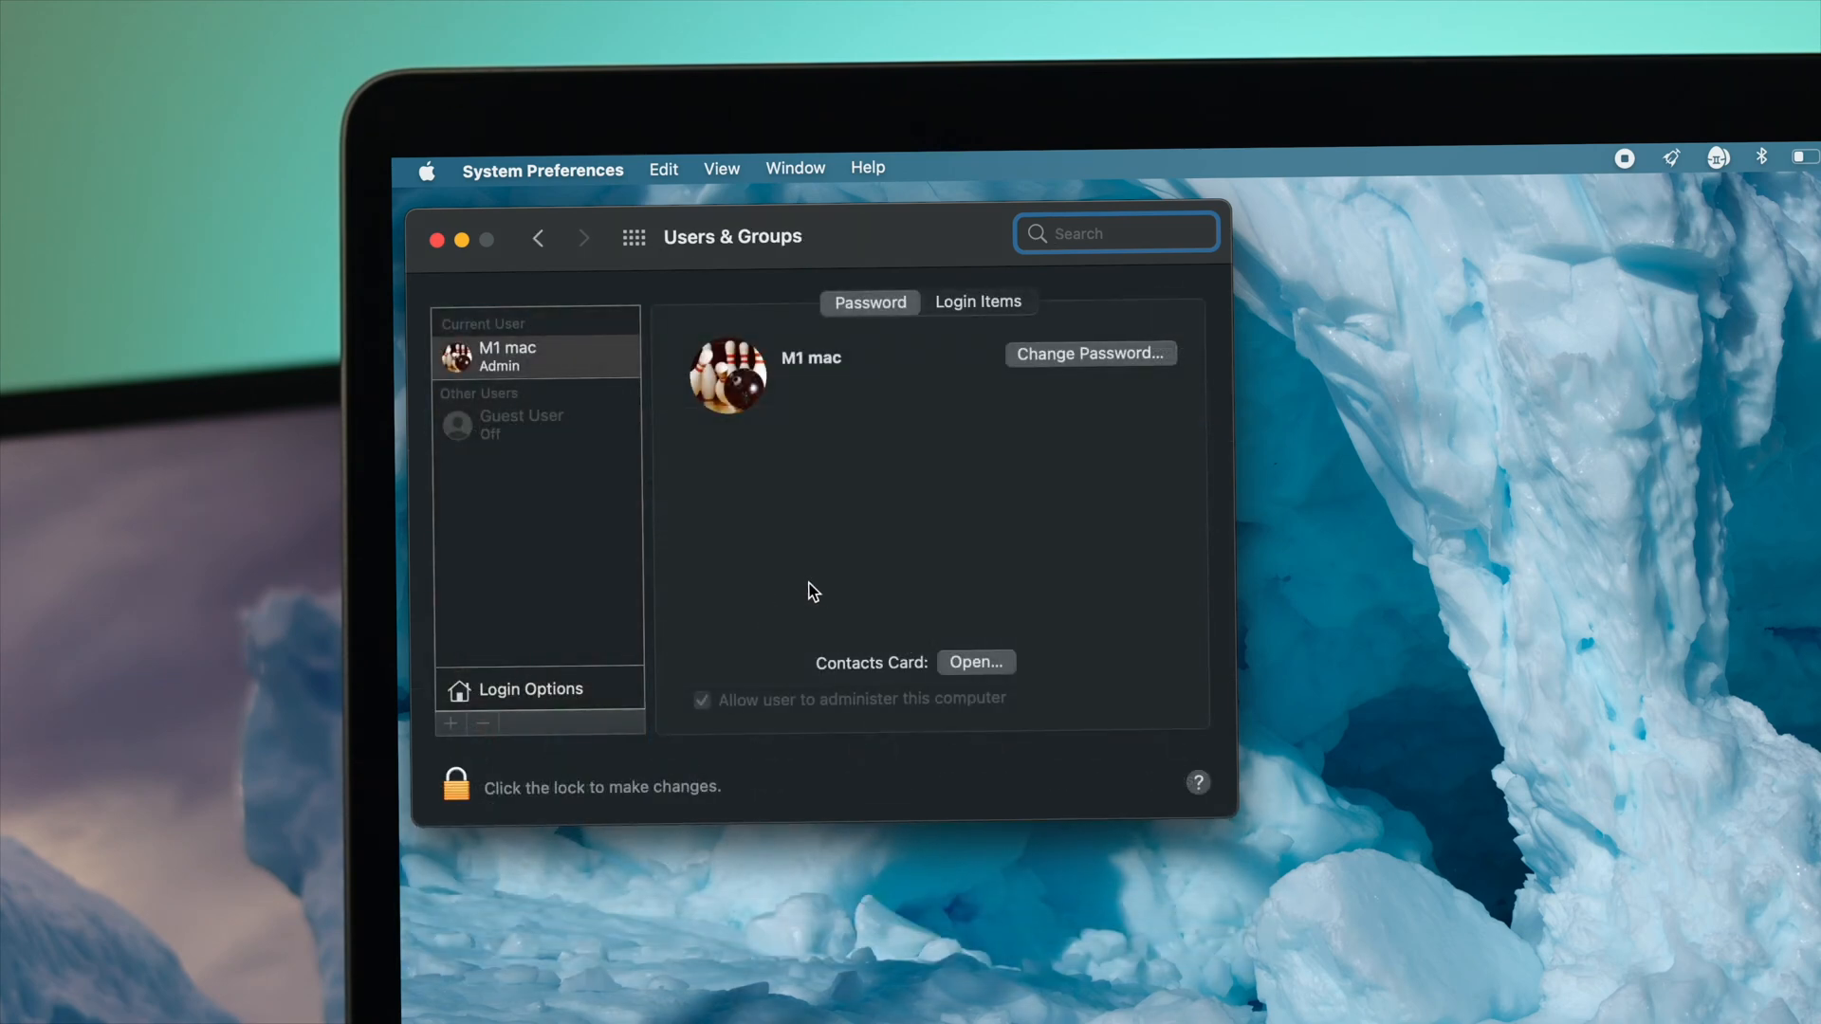
mouse_move(401, 1016)
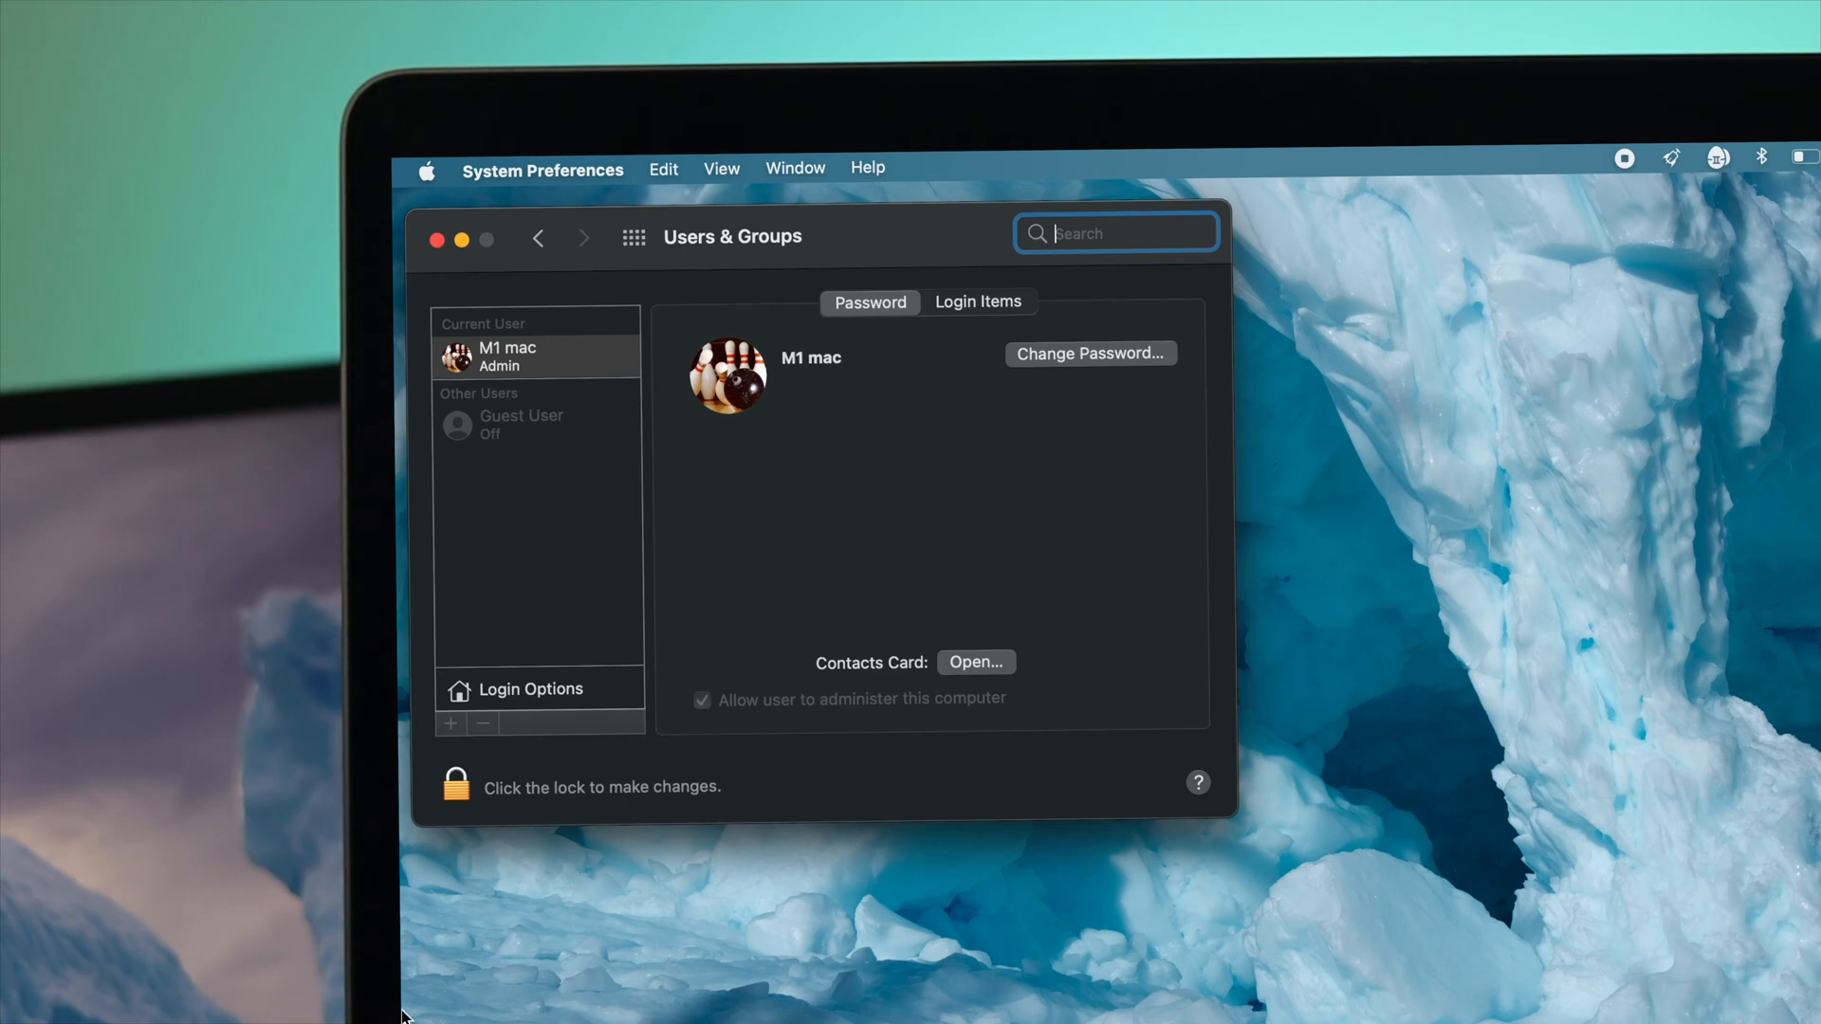
click(455, 785)
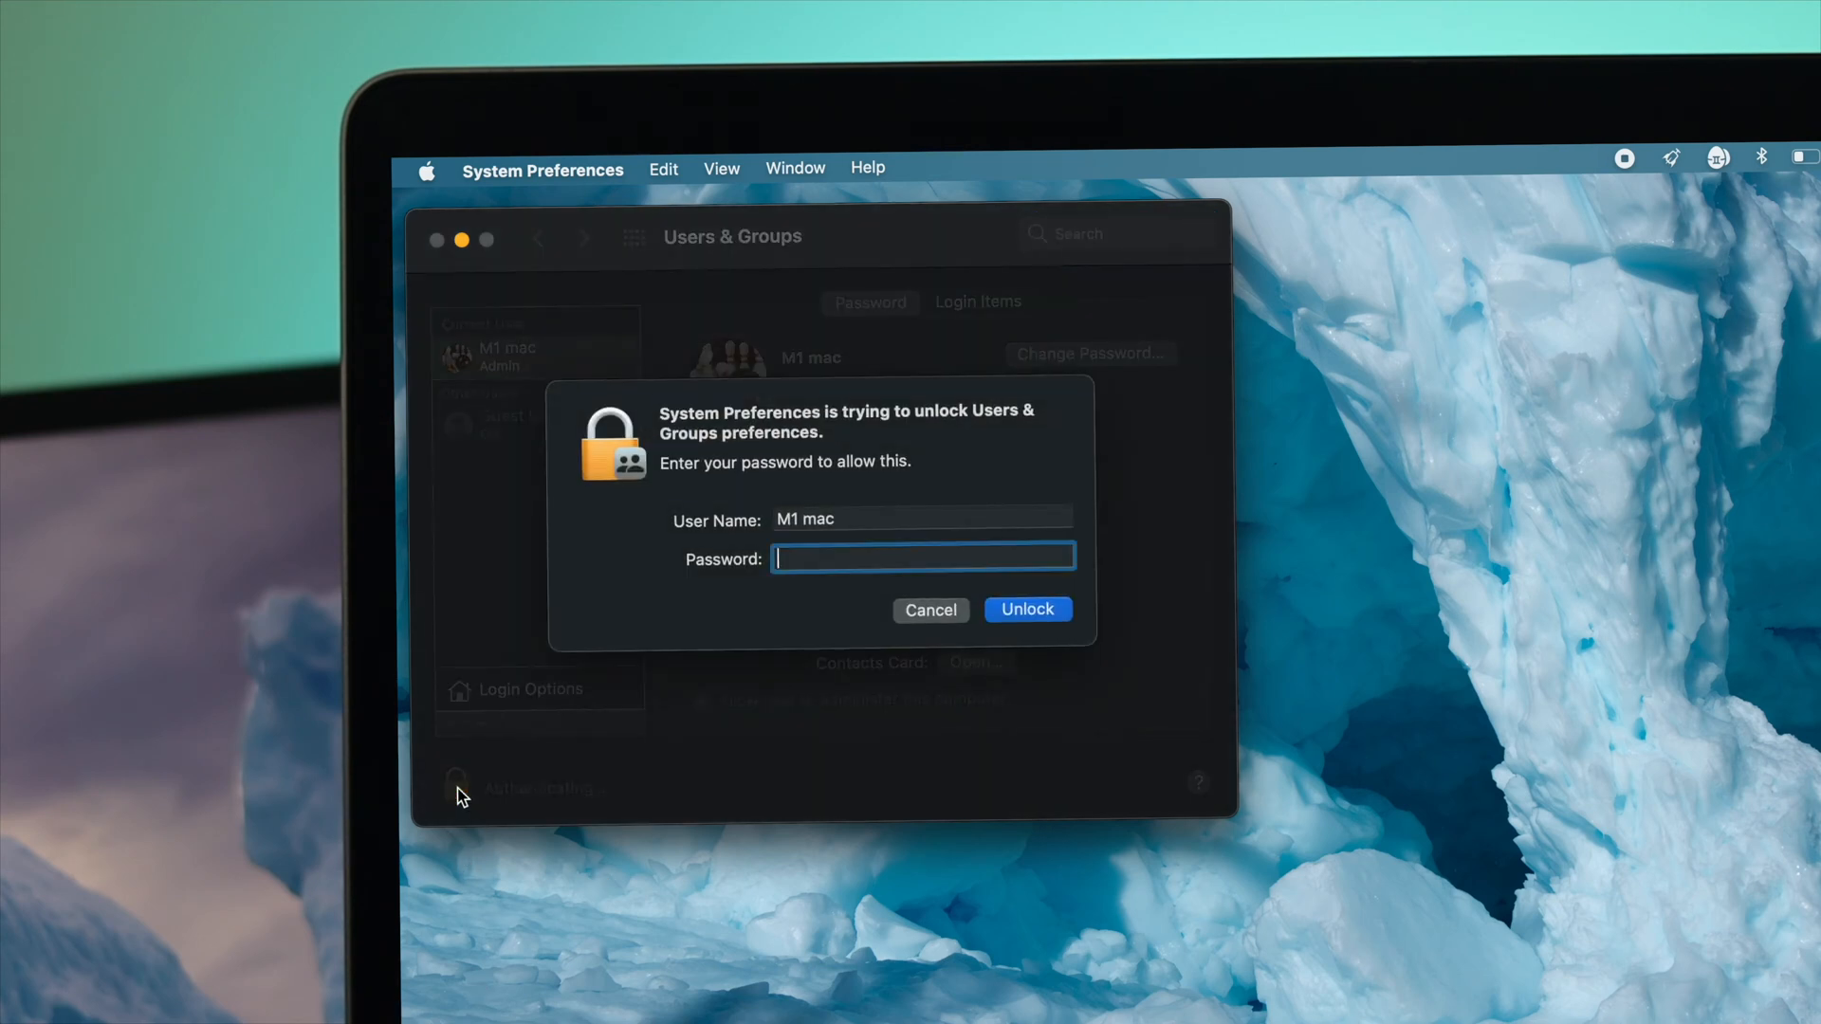
text(password)
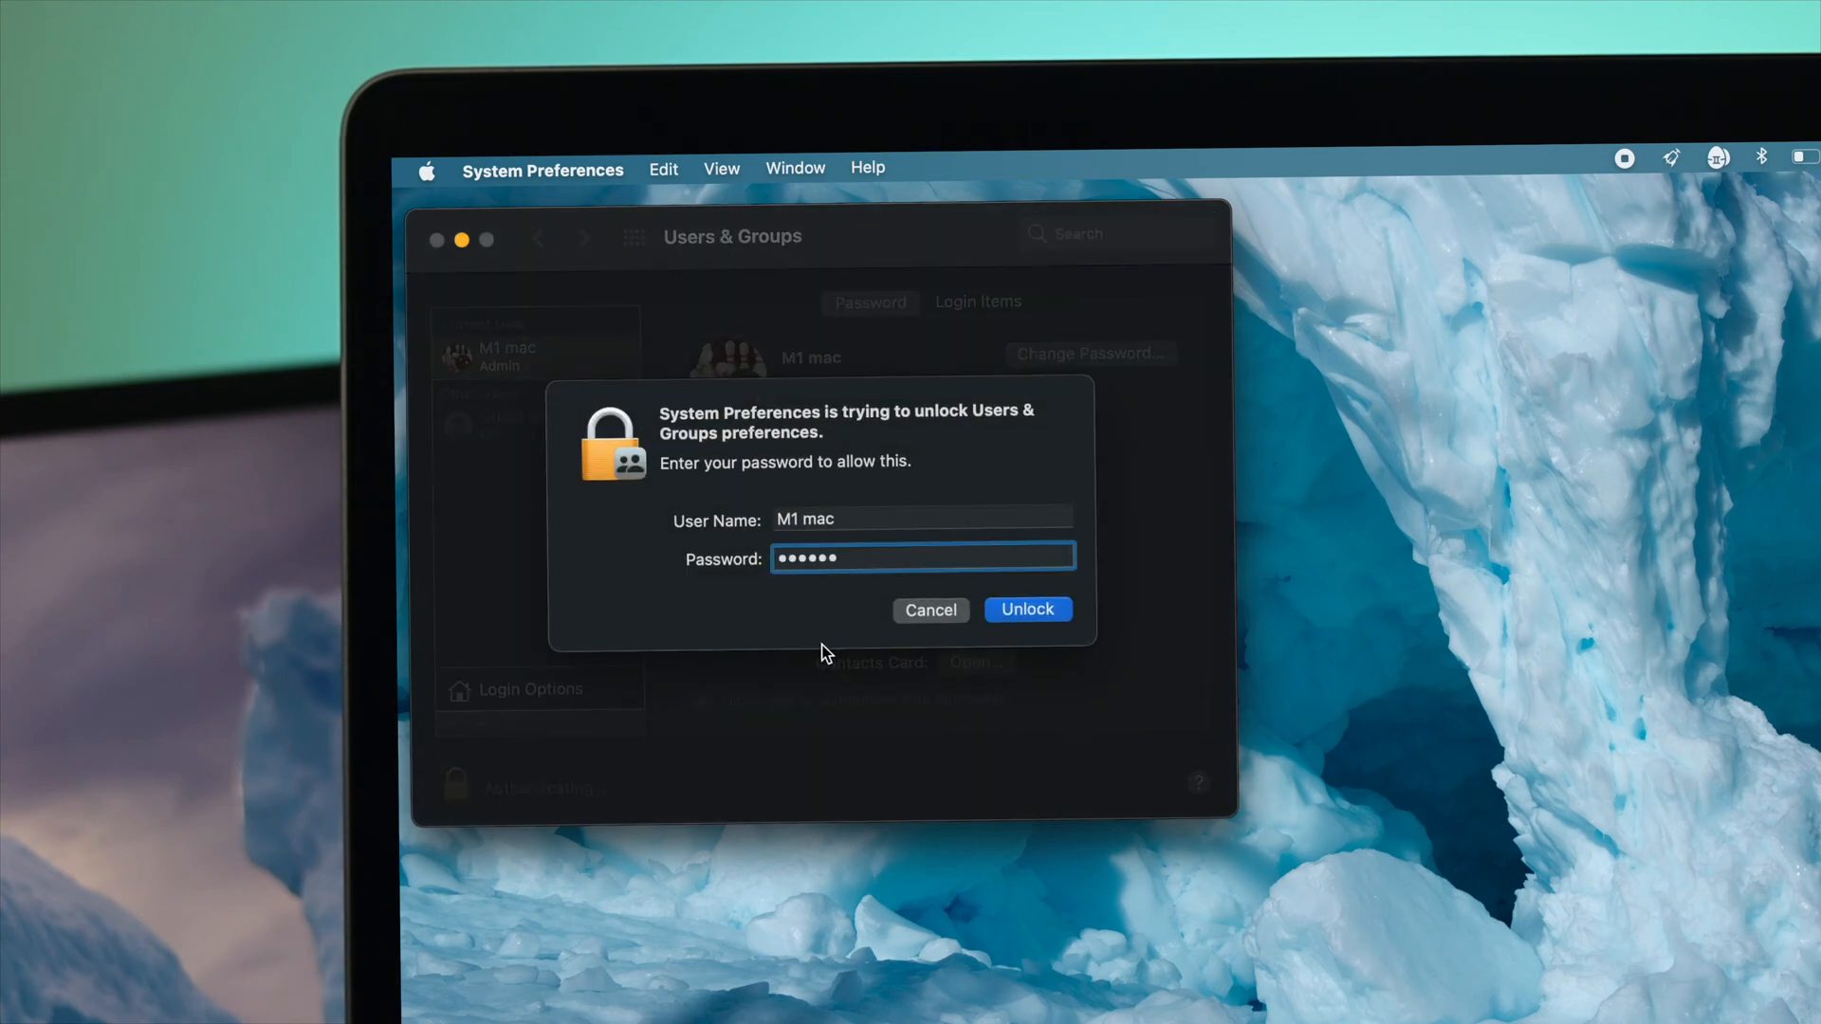
click(1027, 609)
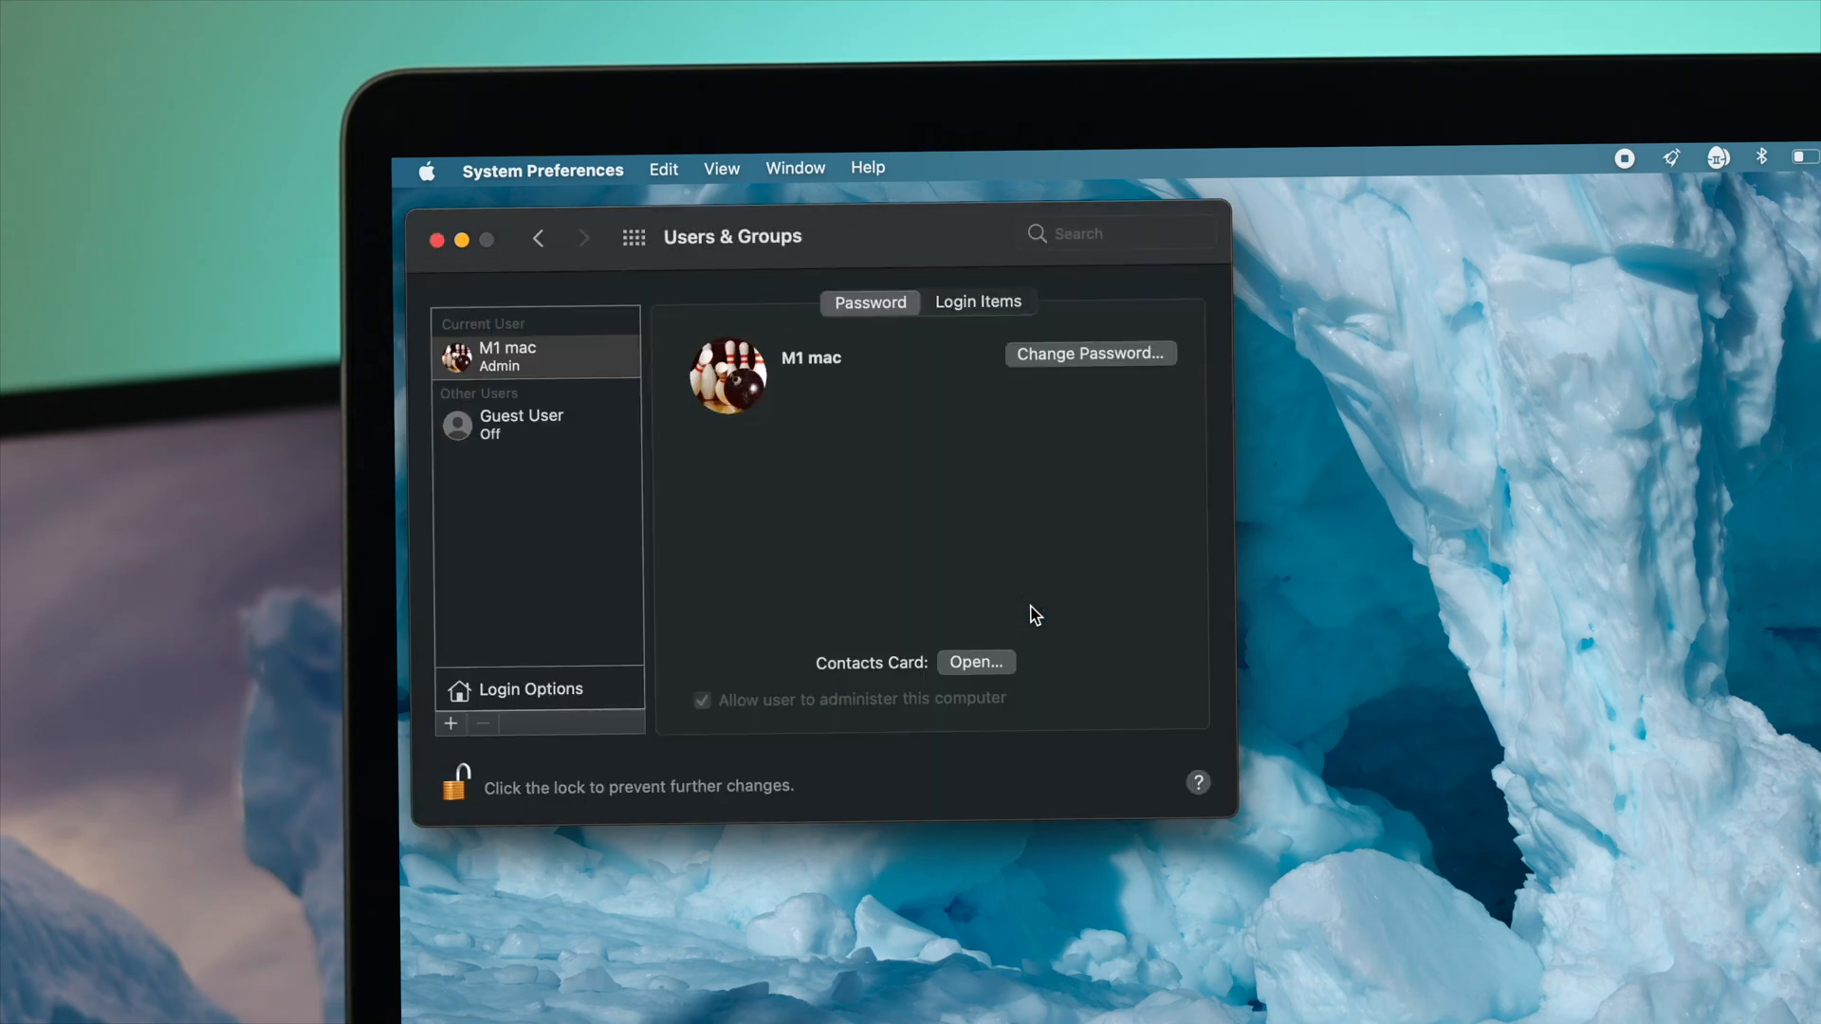
mouse_move(531, 370)
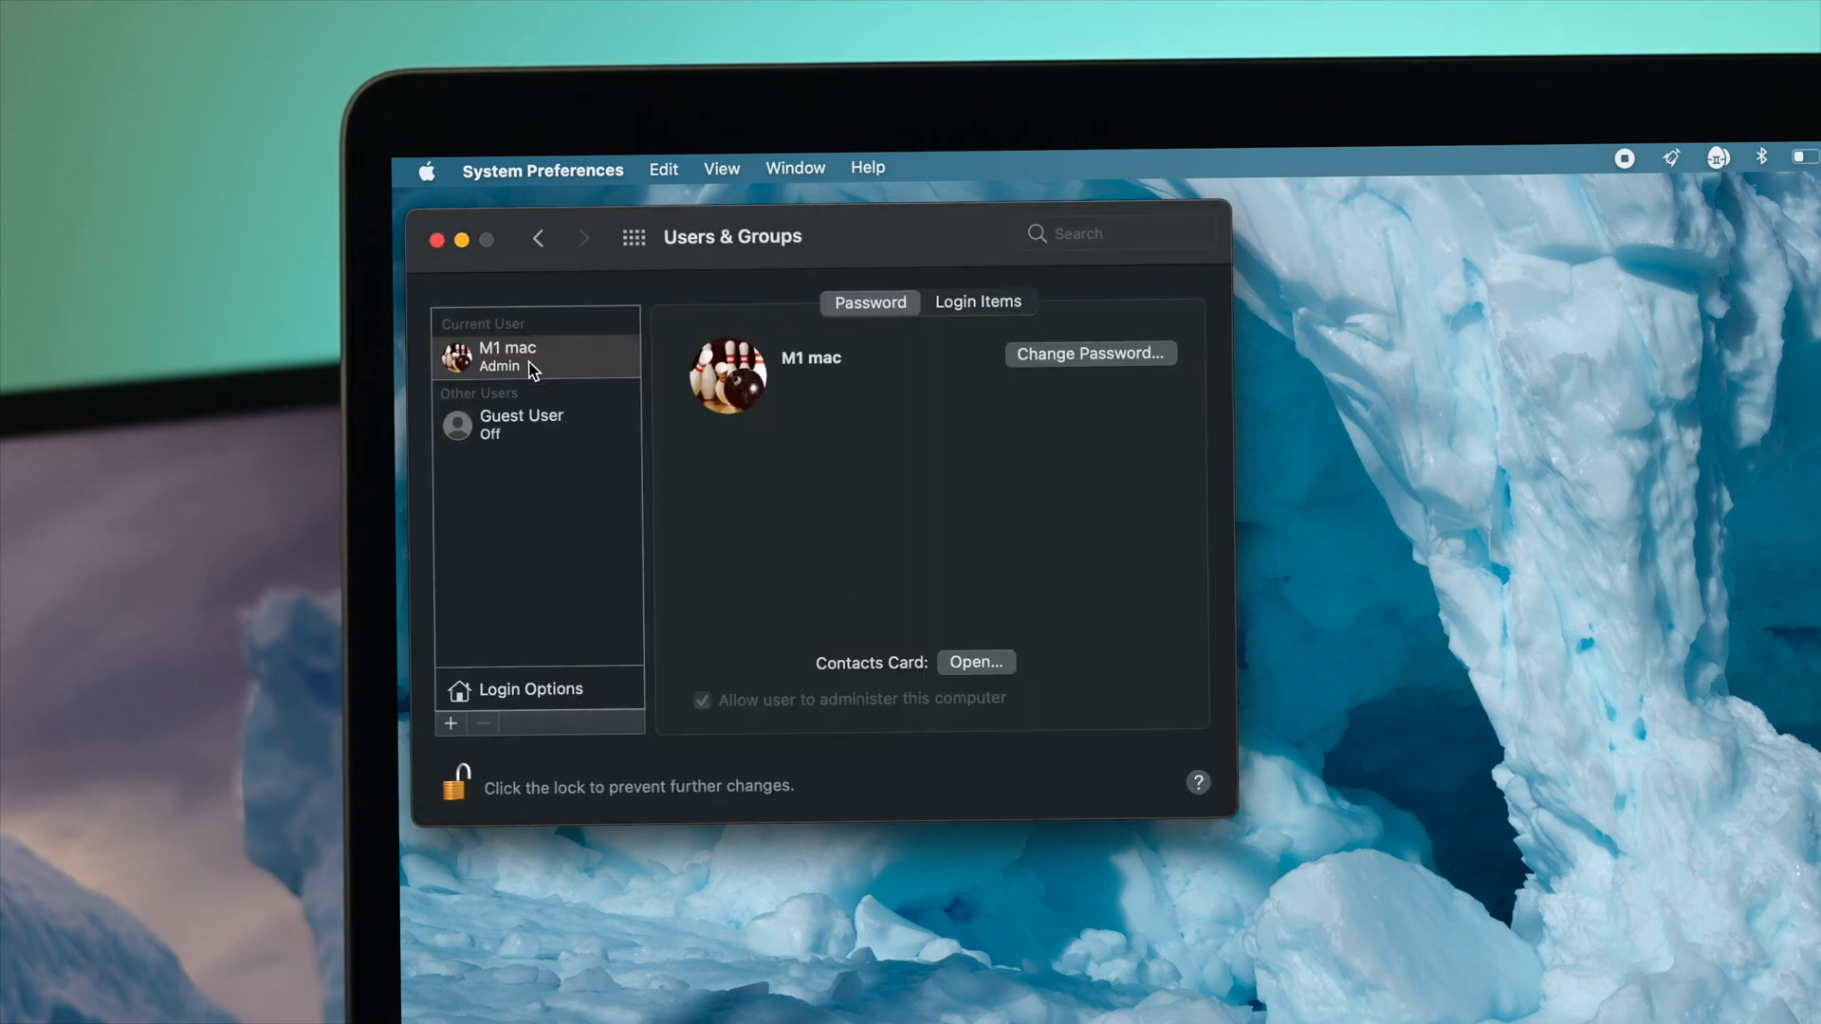
mouse_move(529, 366)
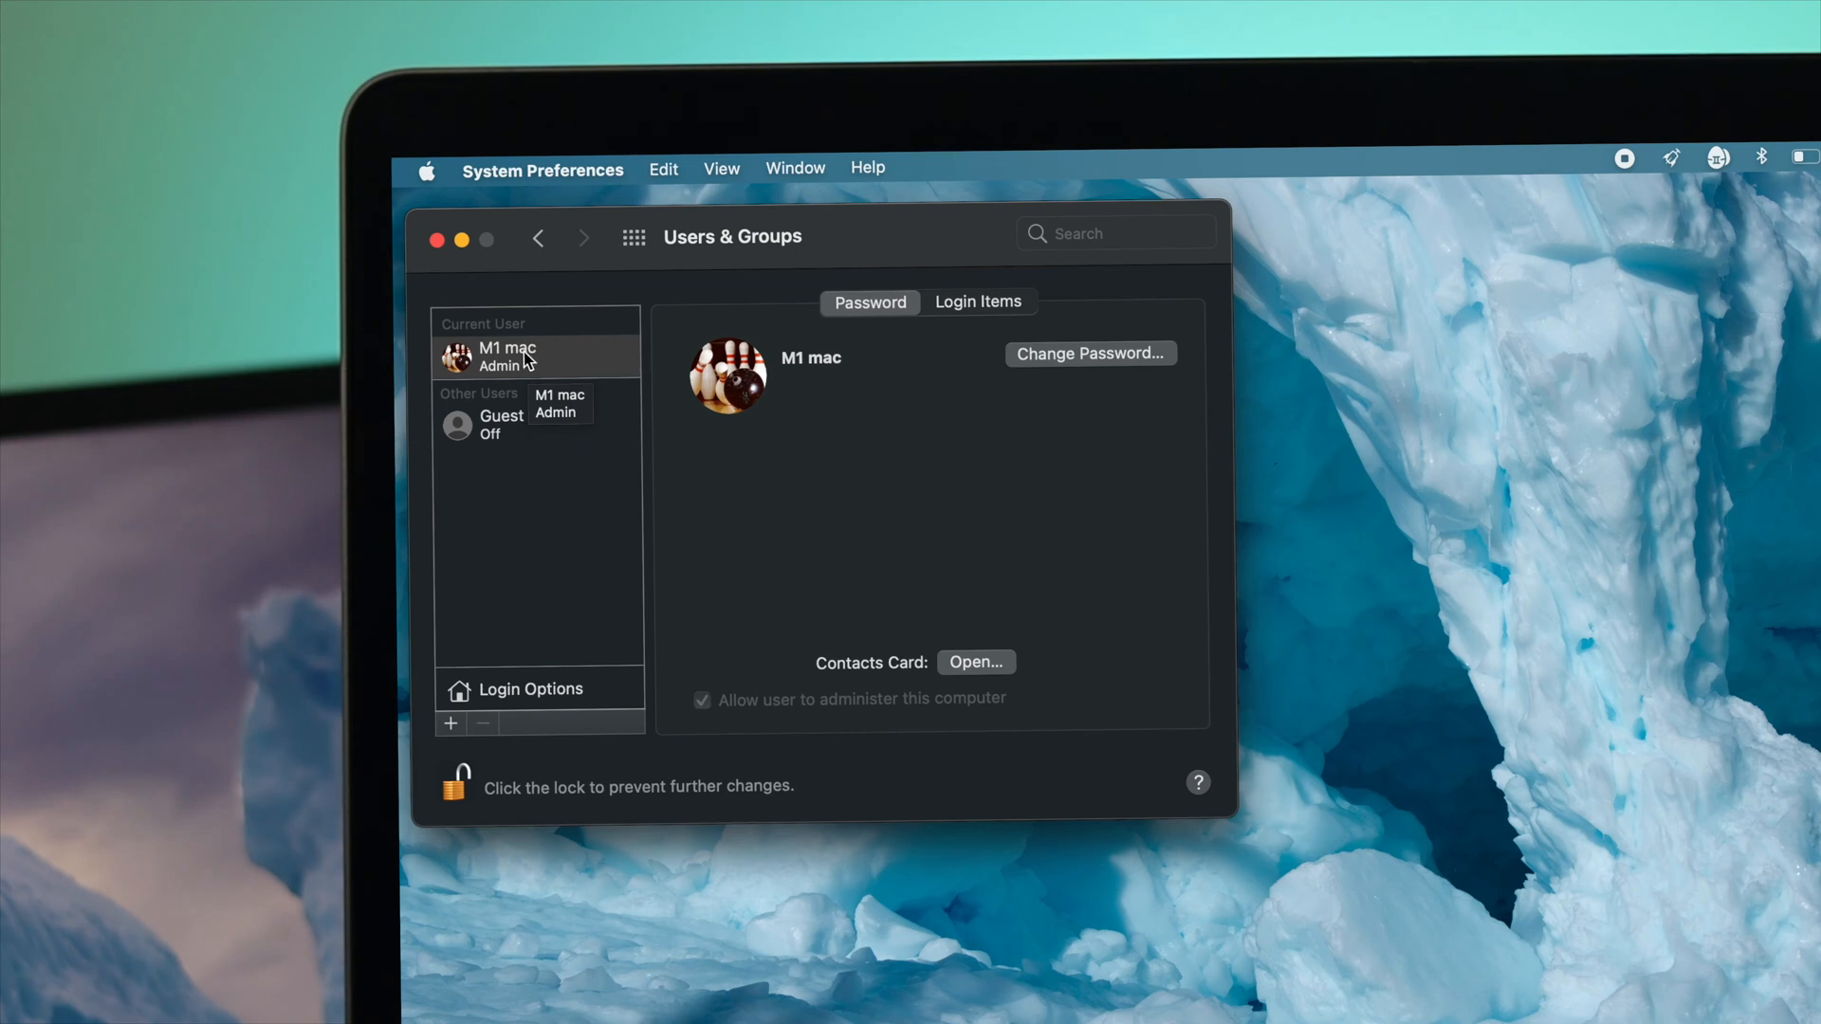
mouse_move(478, 478)
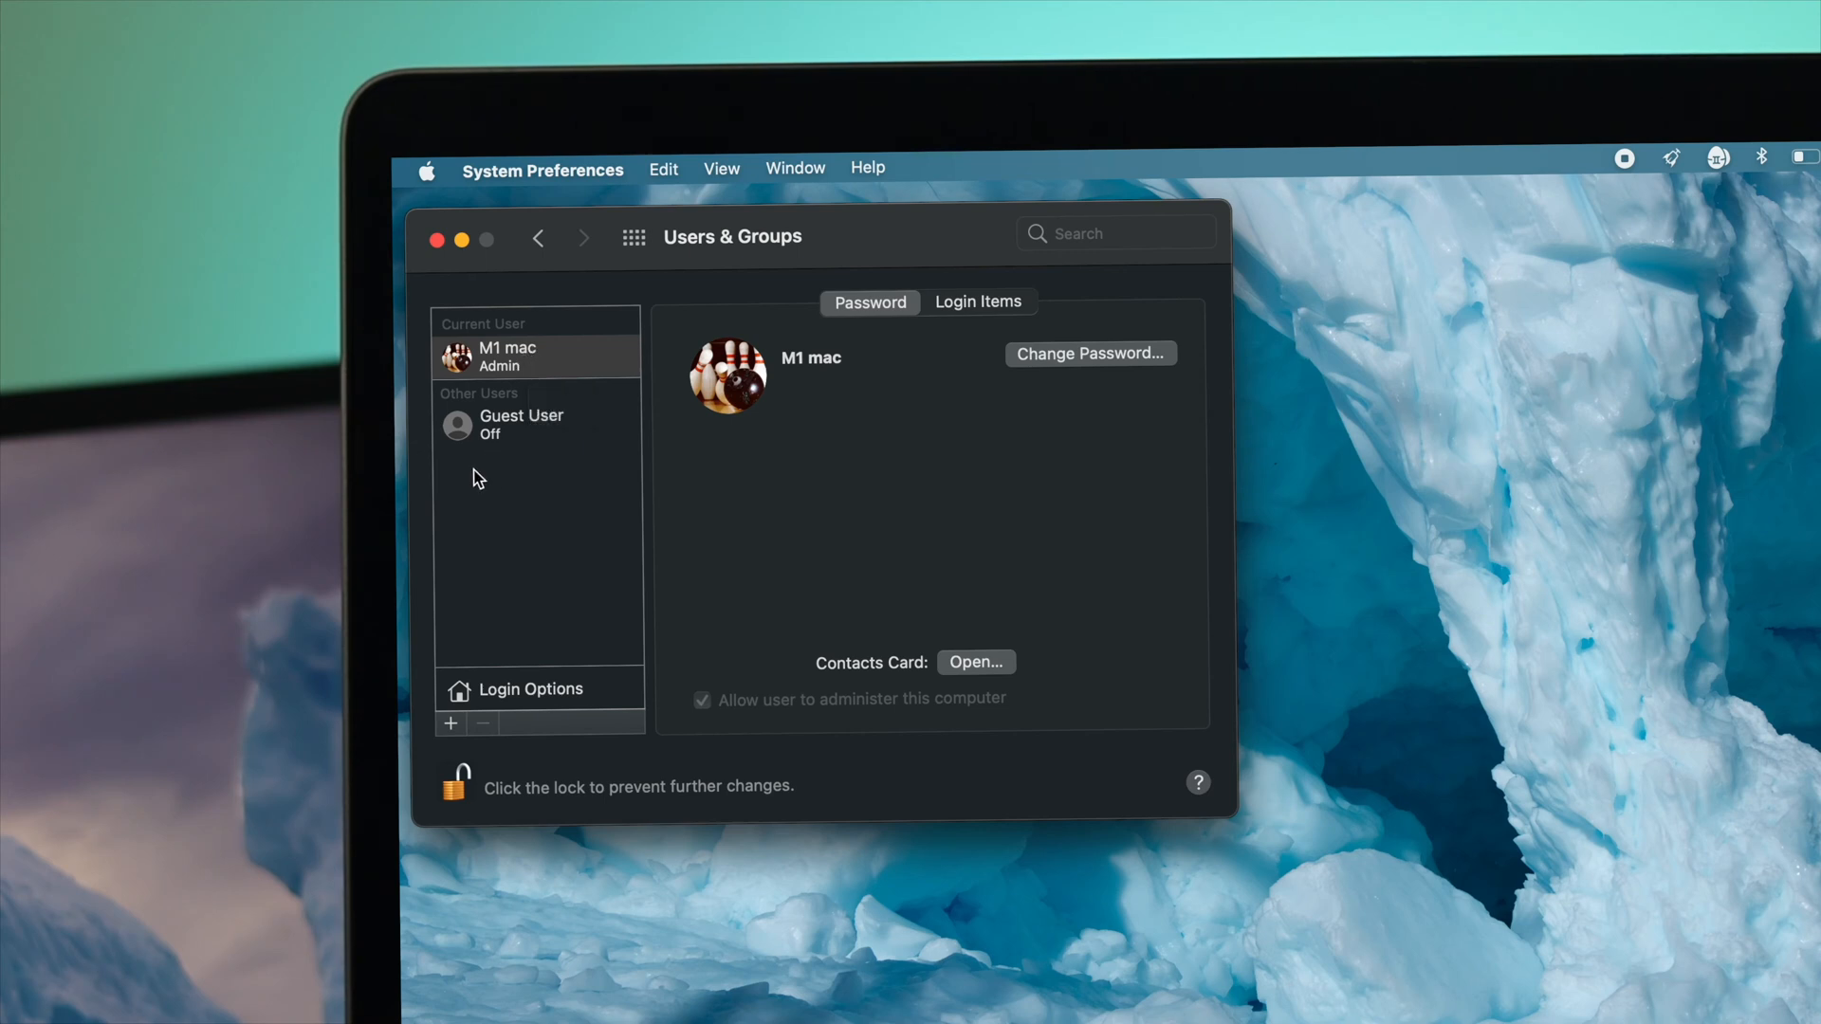
mouse_move(532, 367)
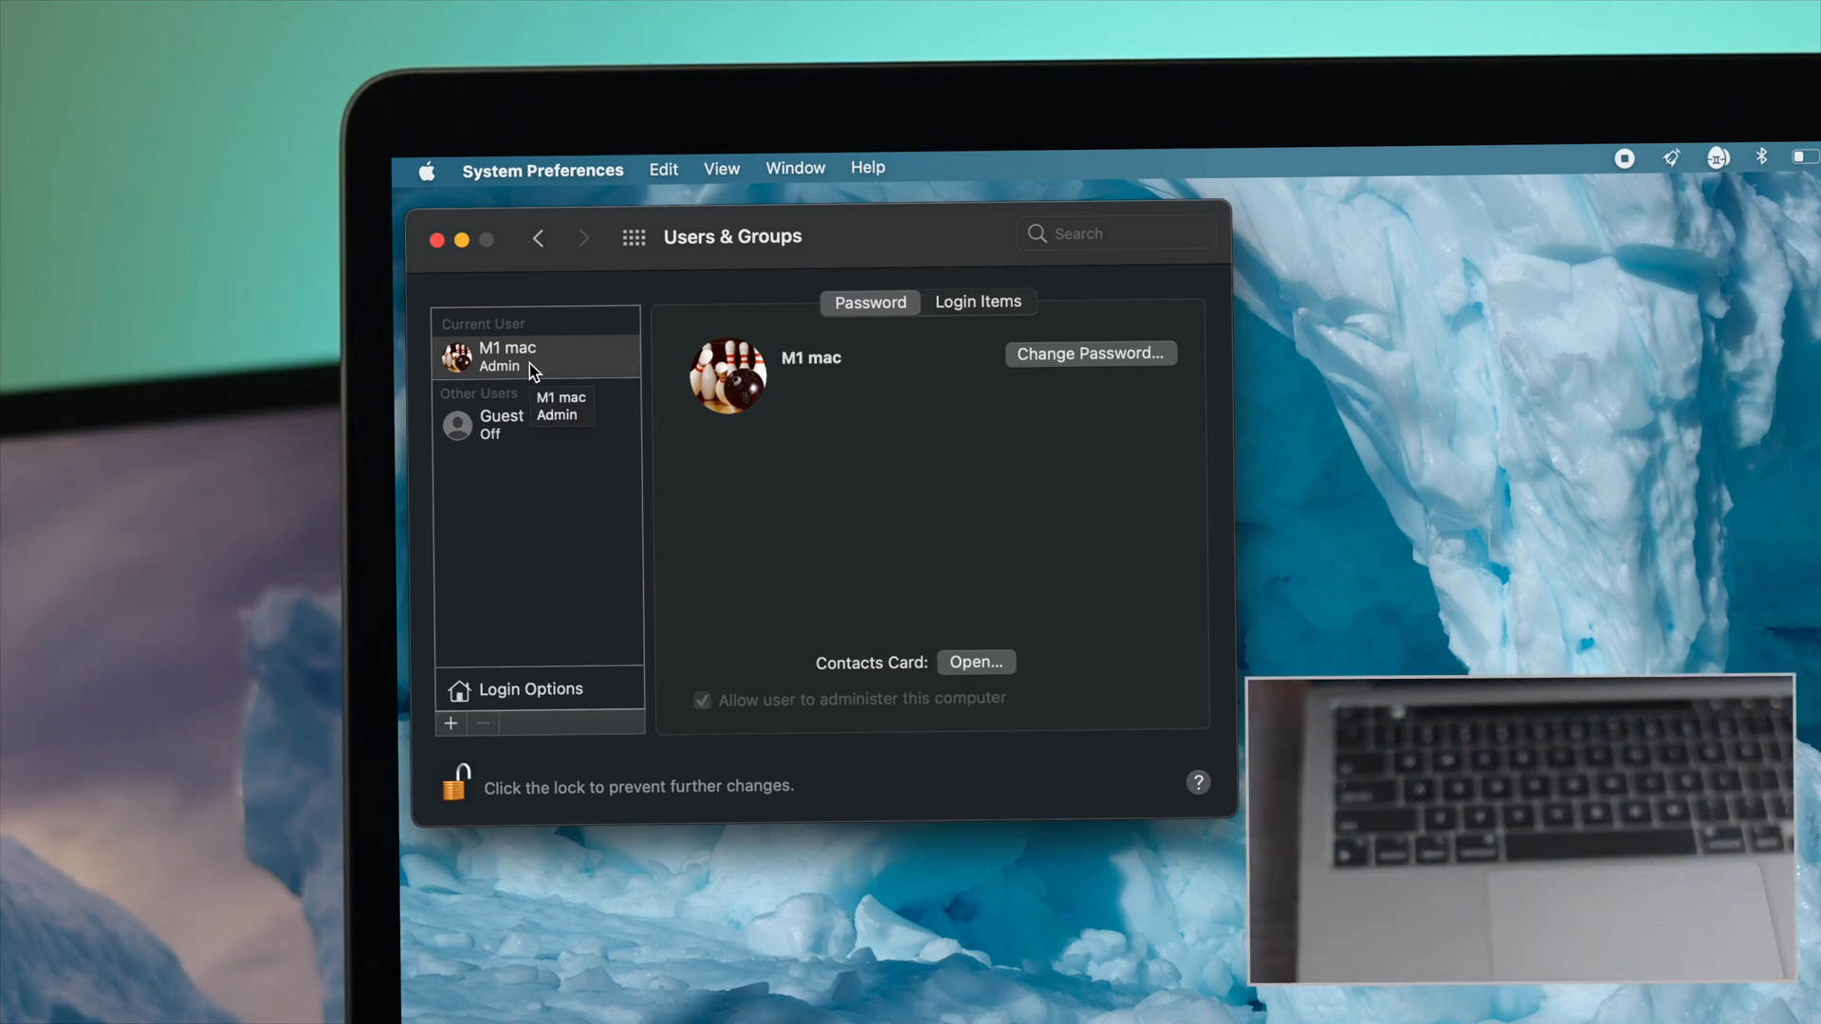
- In the M1 mac account's Advanced Options, replace the full name with Fix369 and confirm
right_click(507, 356)
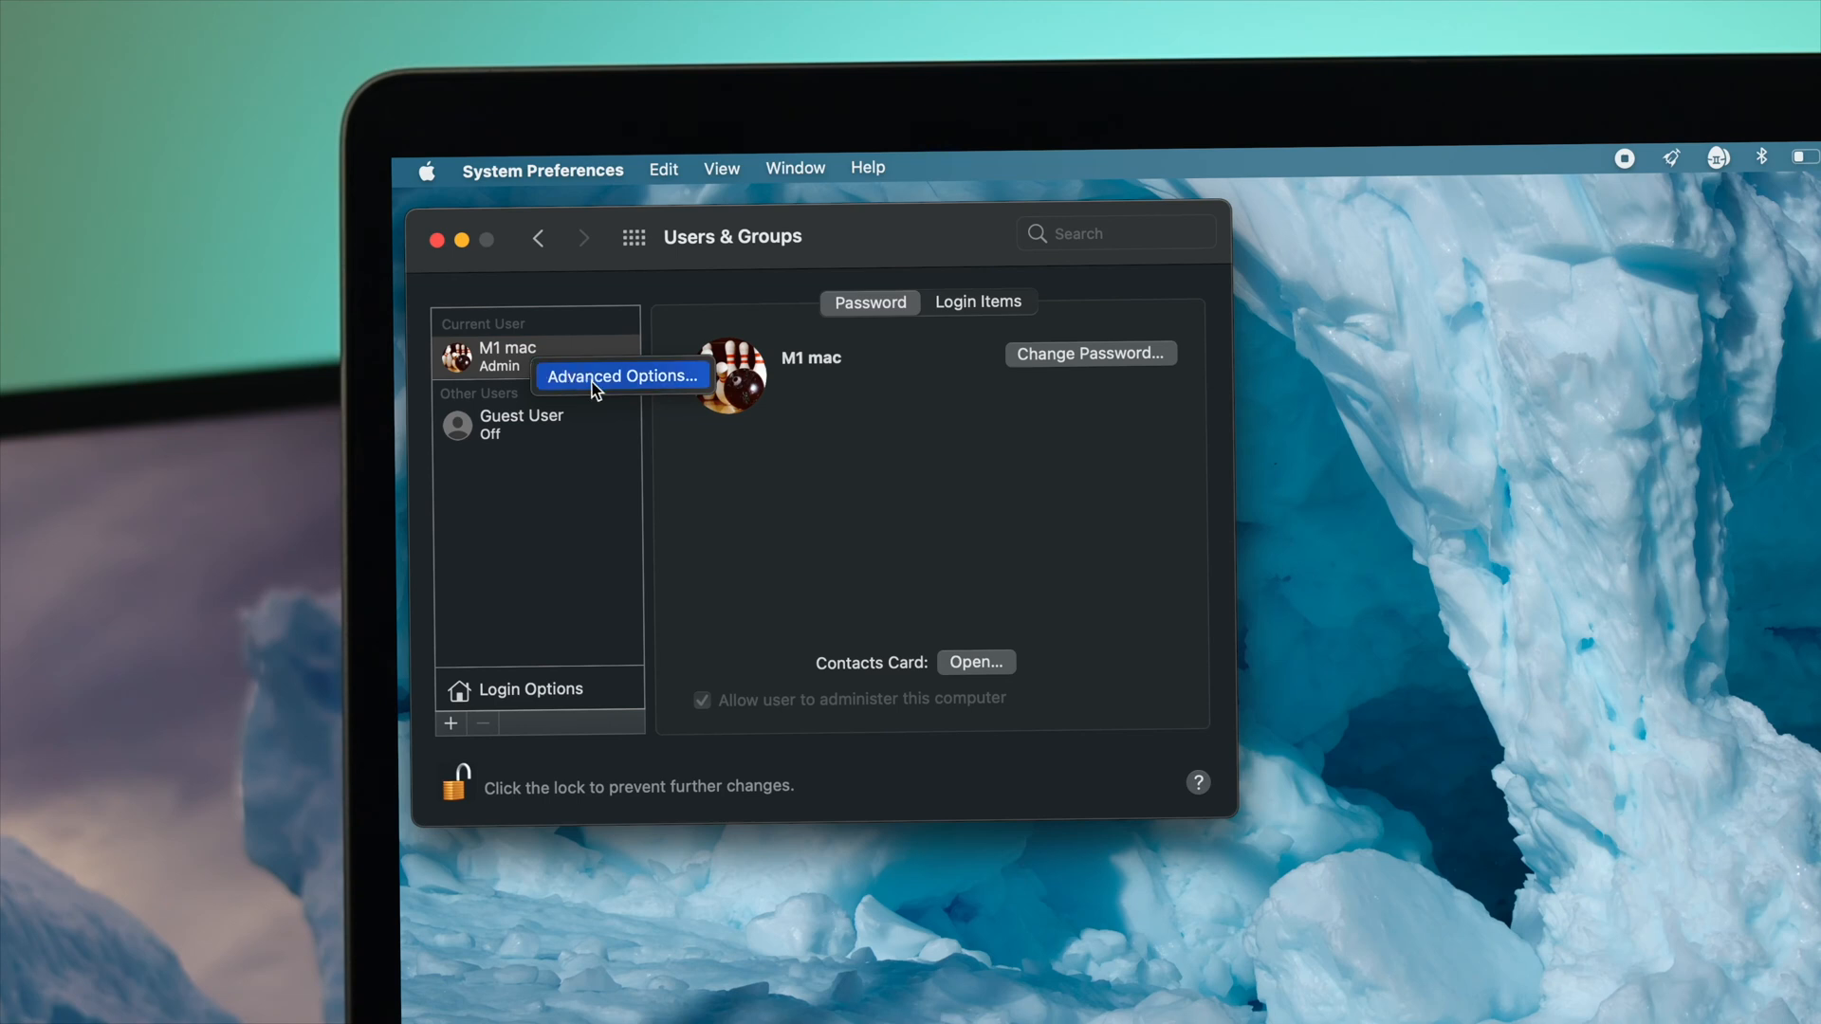
click(623, 376)
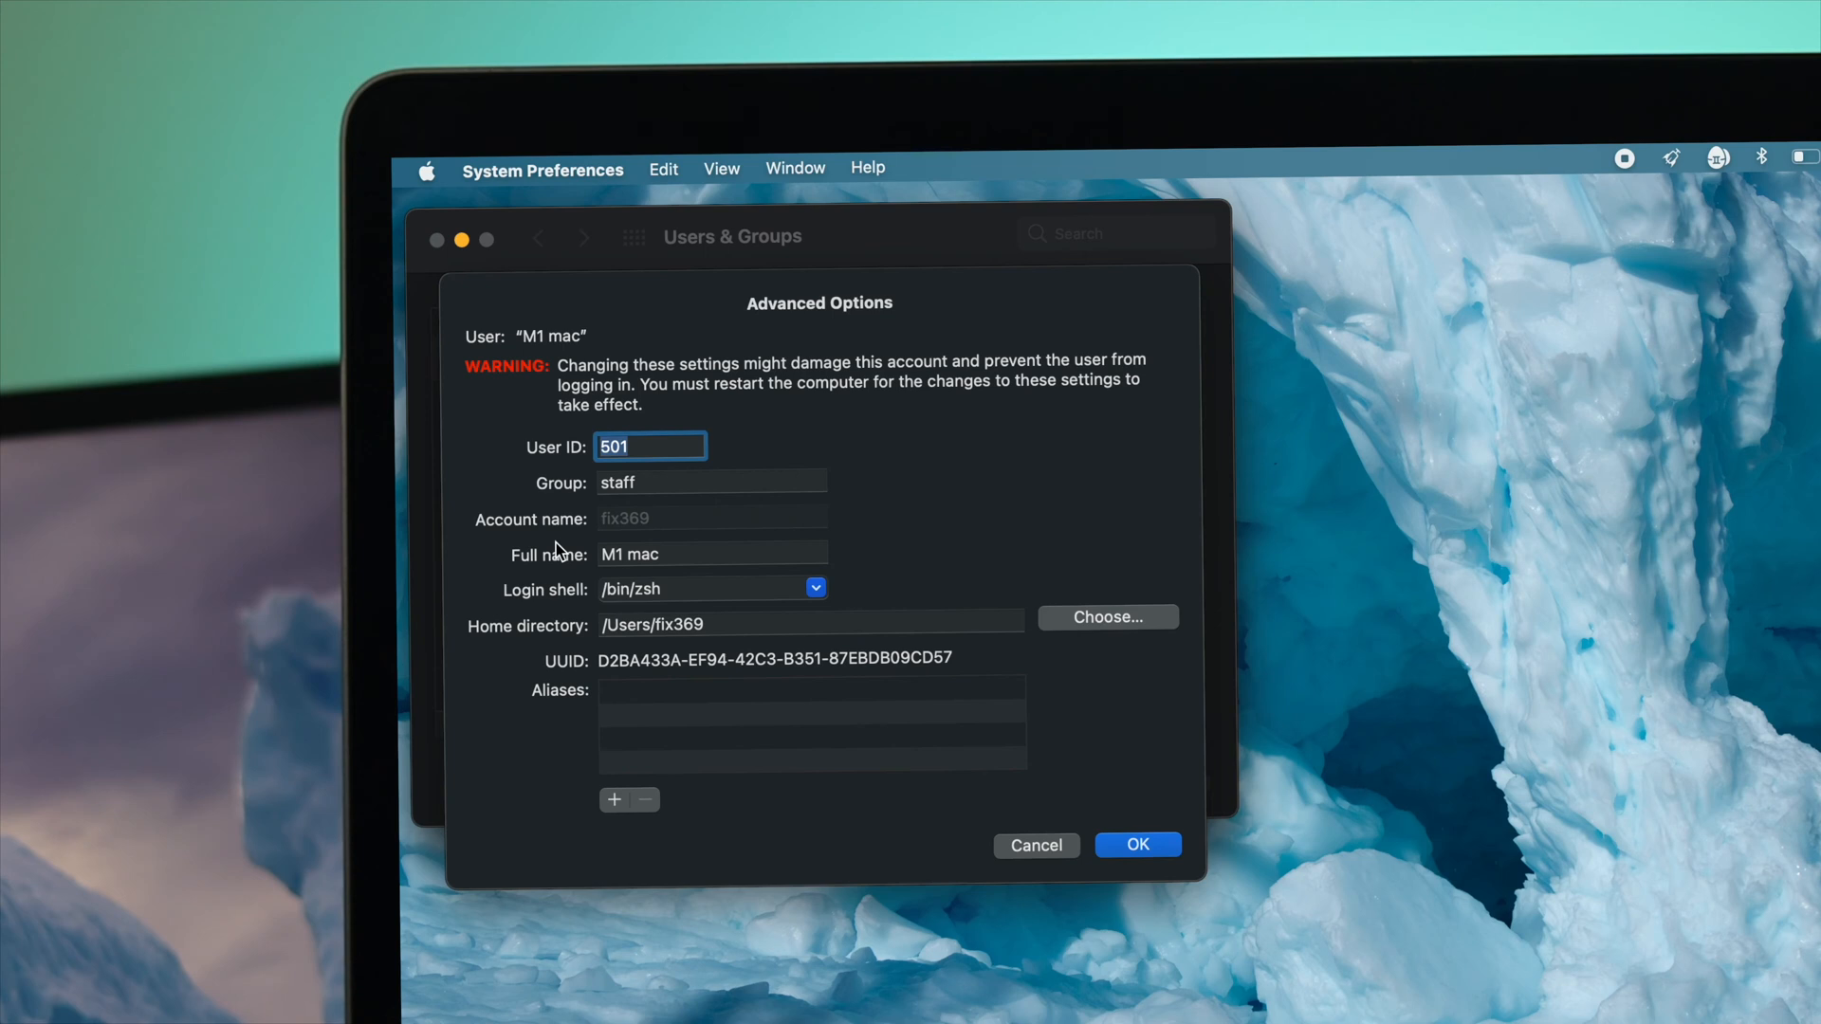
click(712, 553)
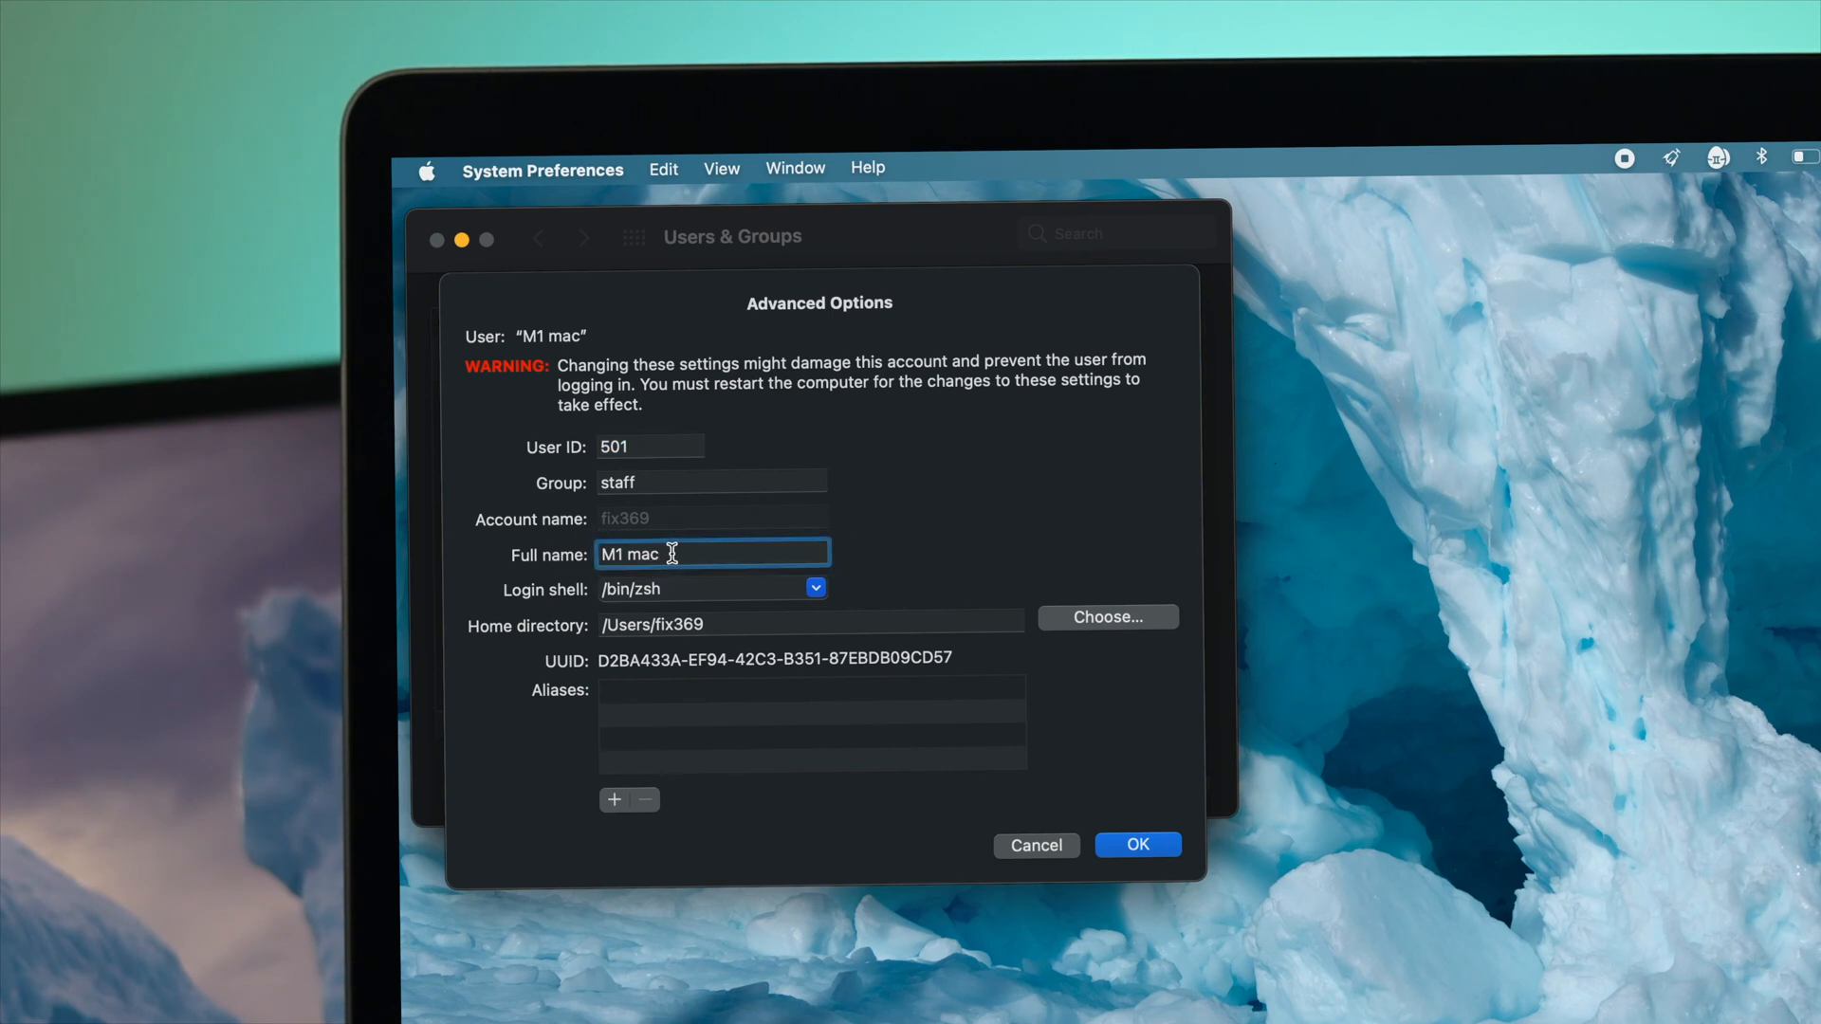
key(Backspace)
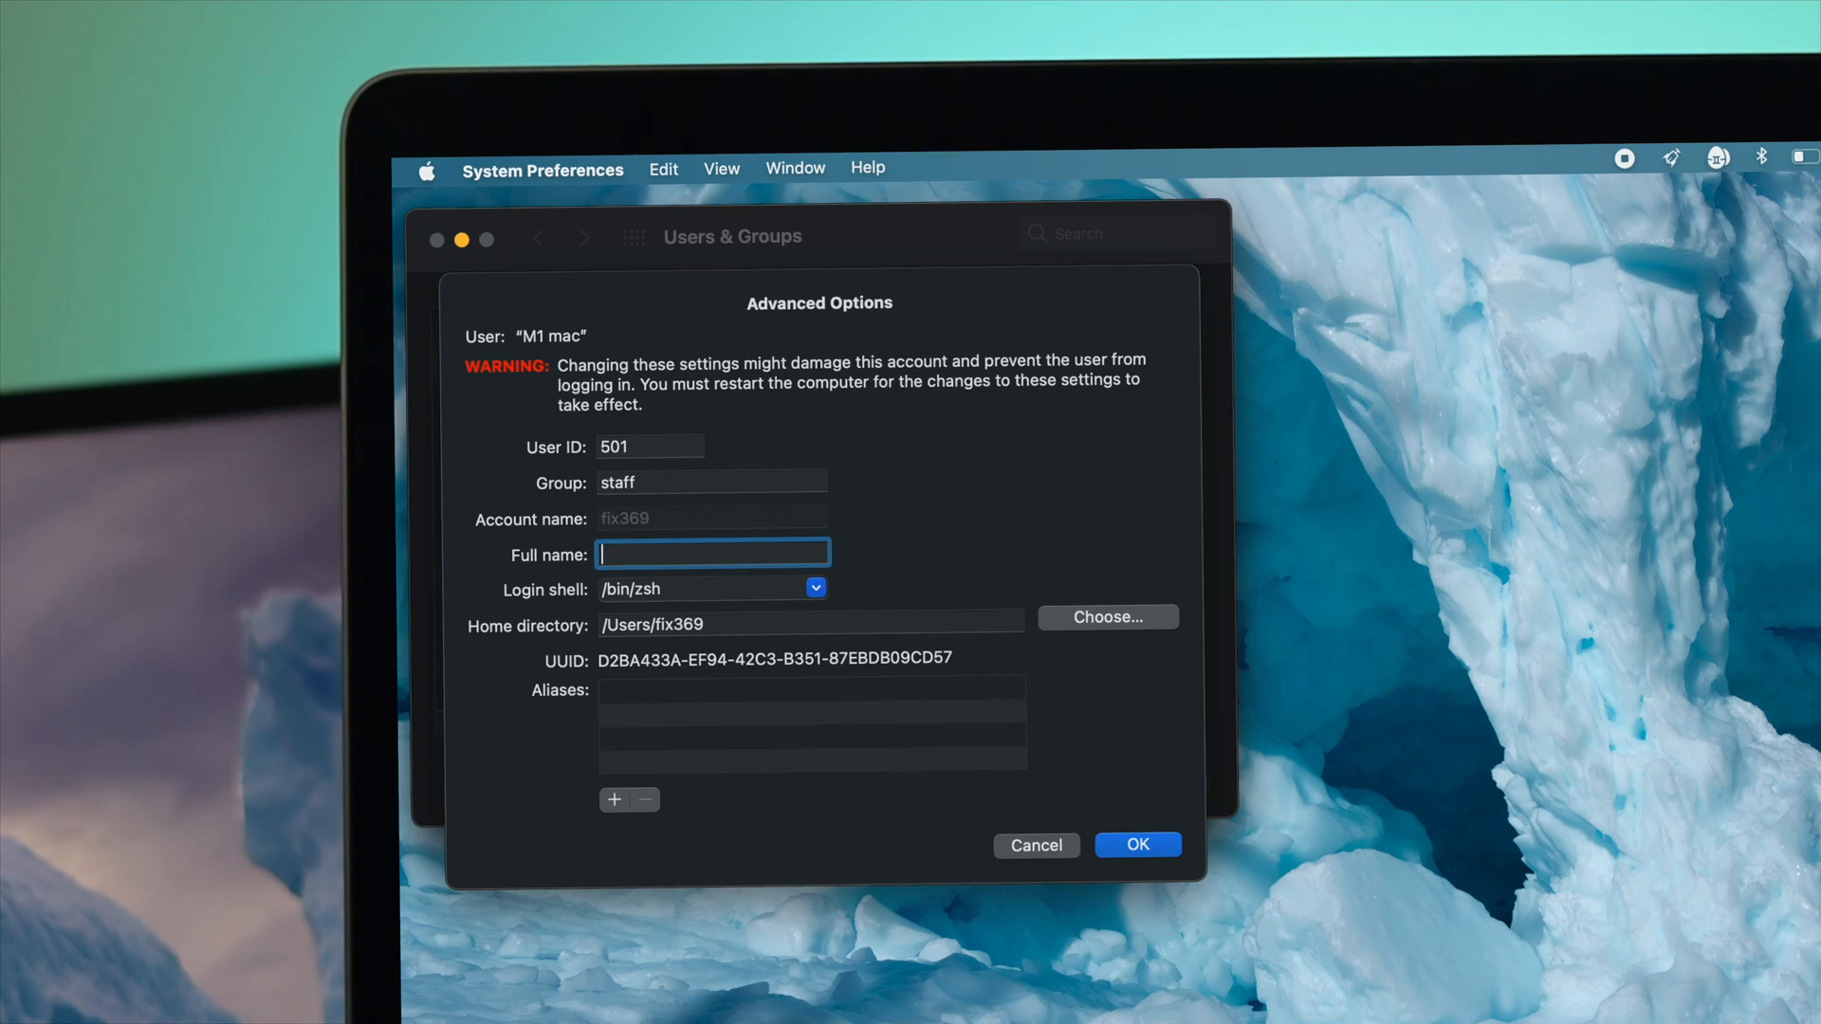
text(Fix36)
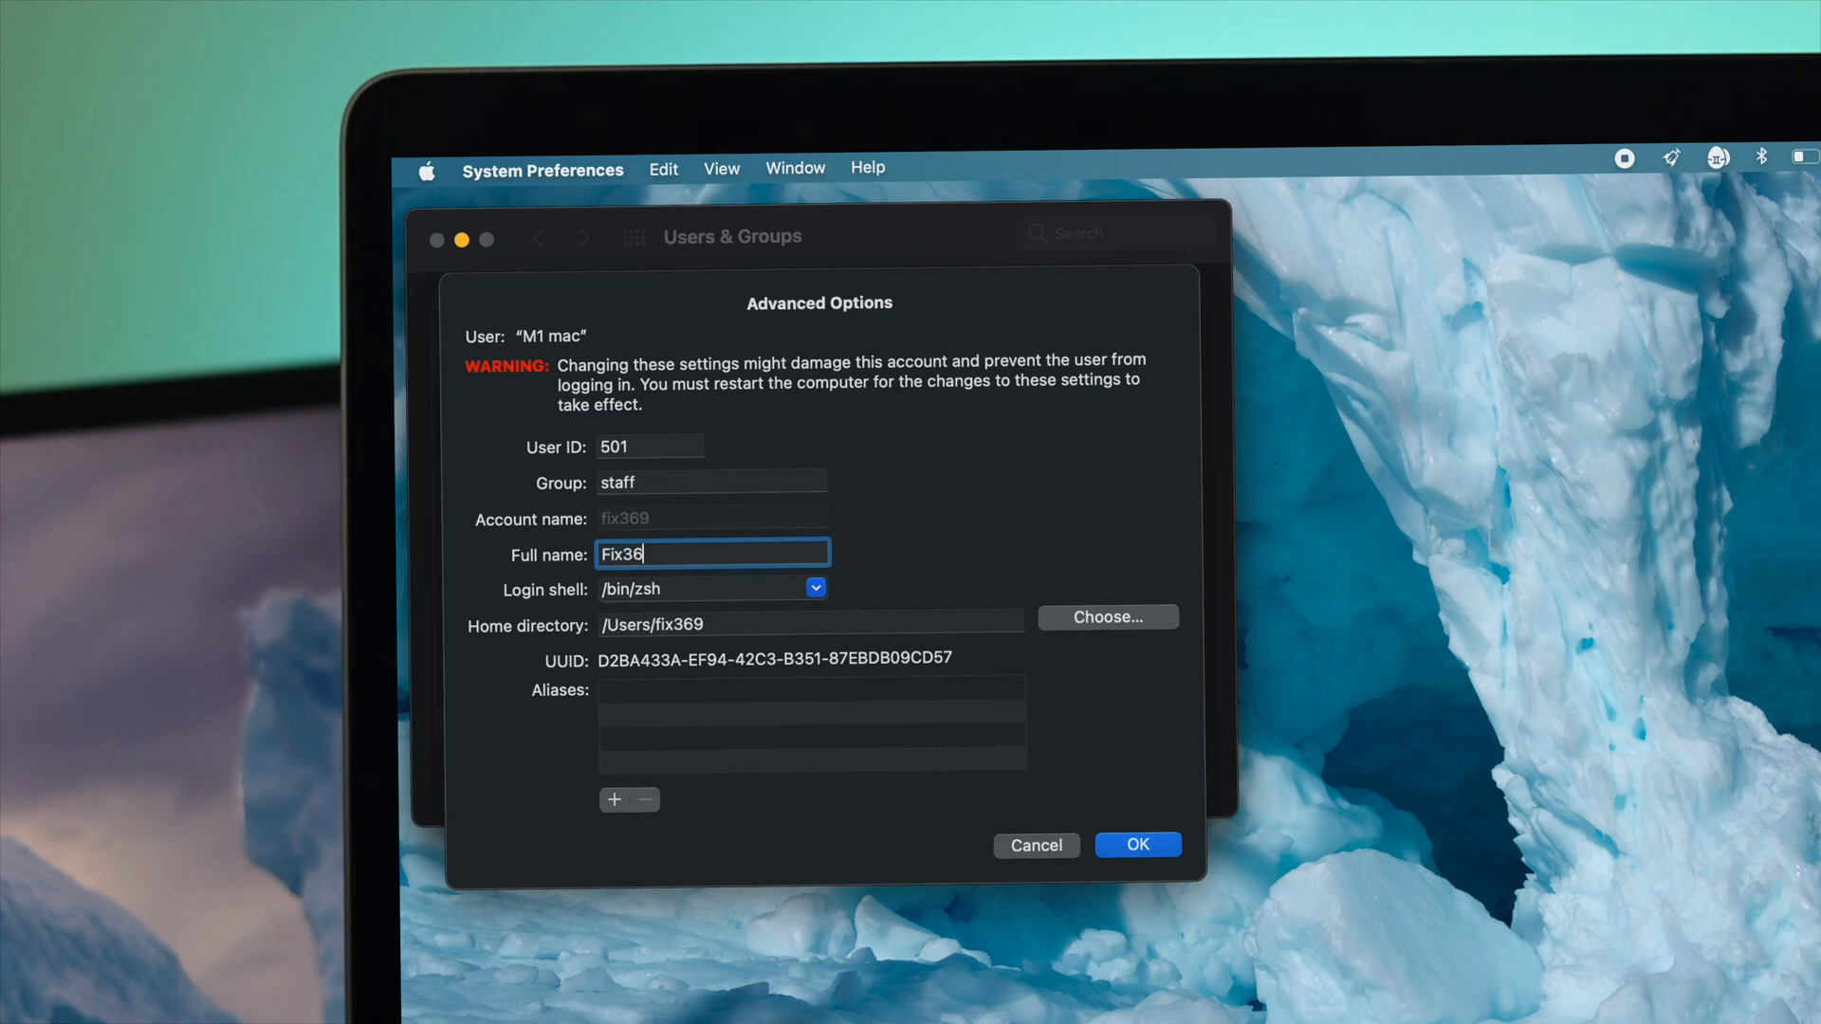
text(9)
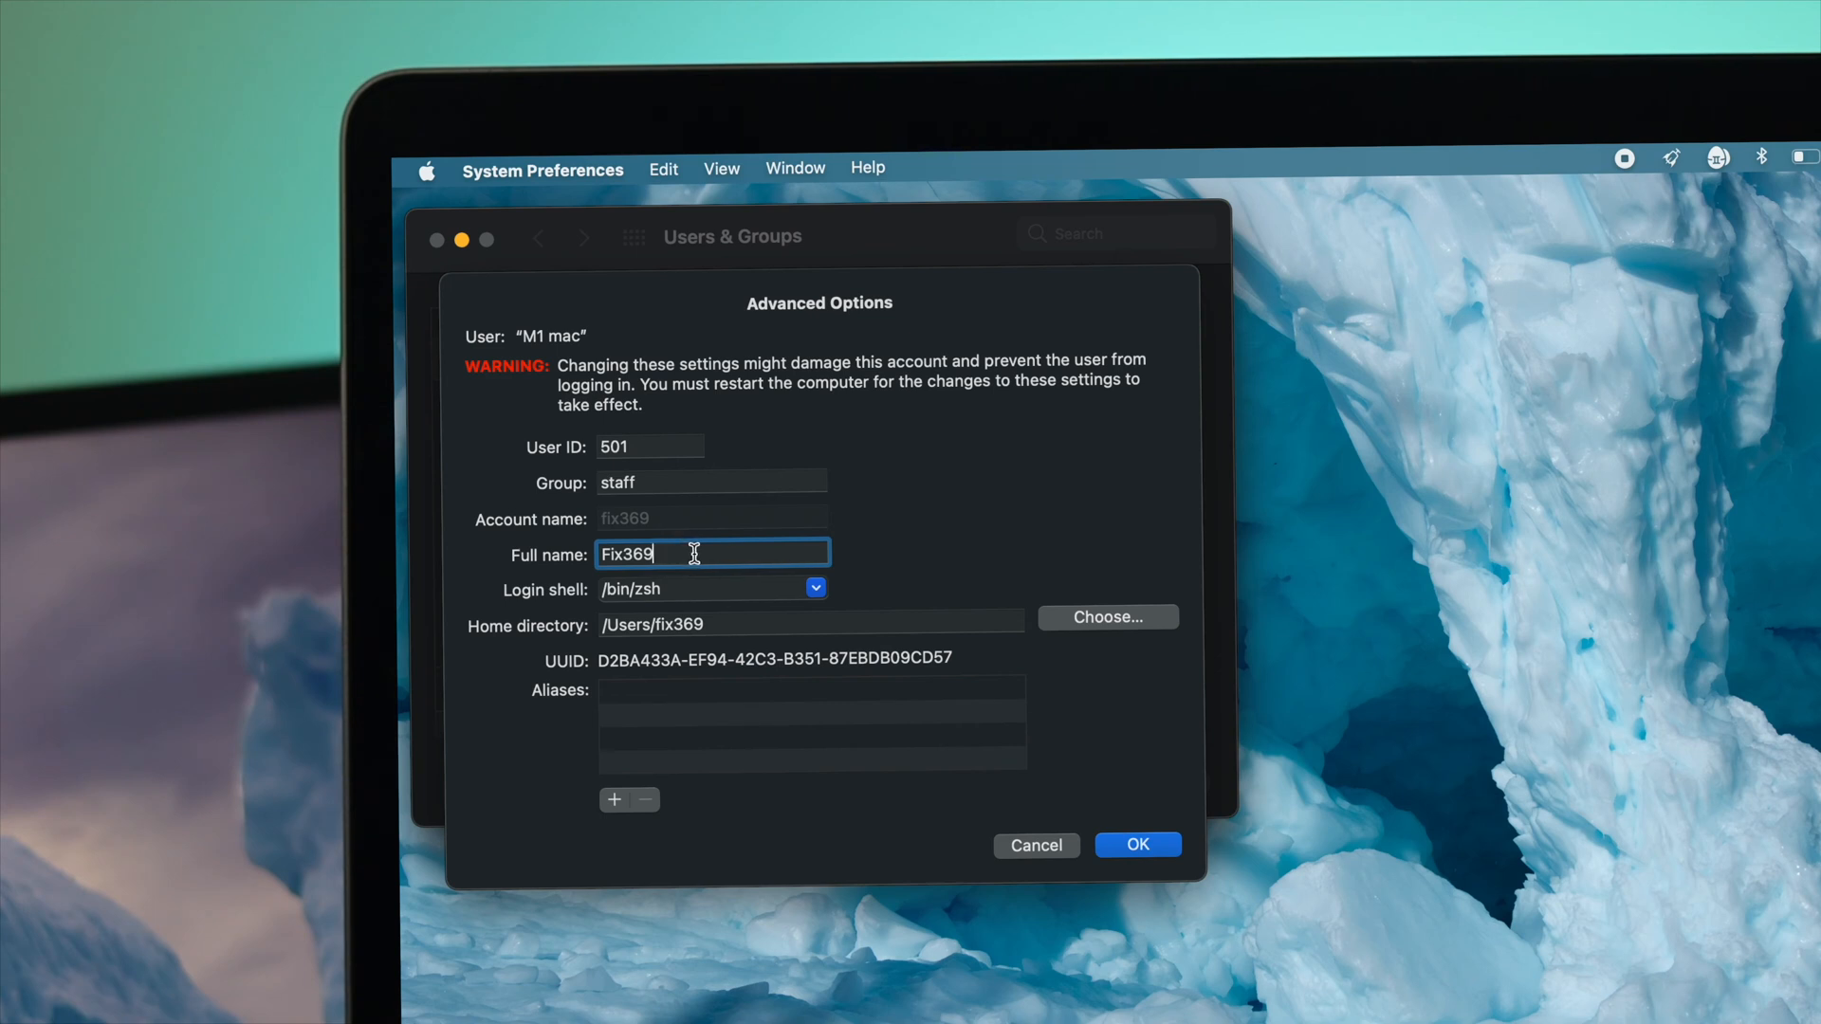
click(1136, 844)
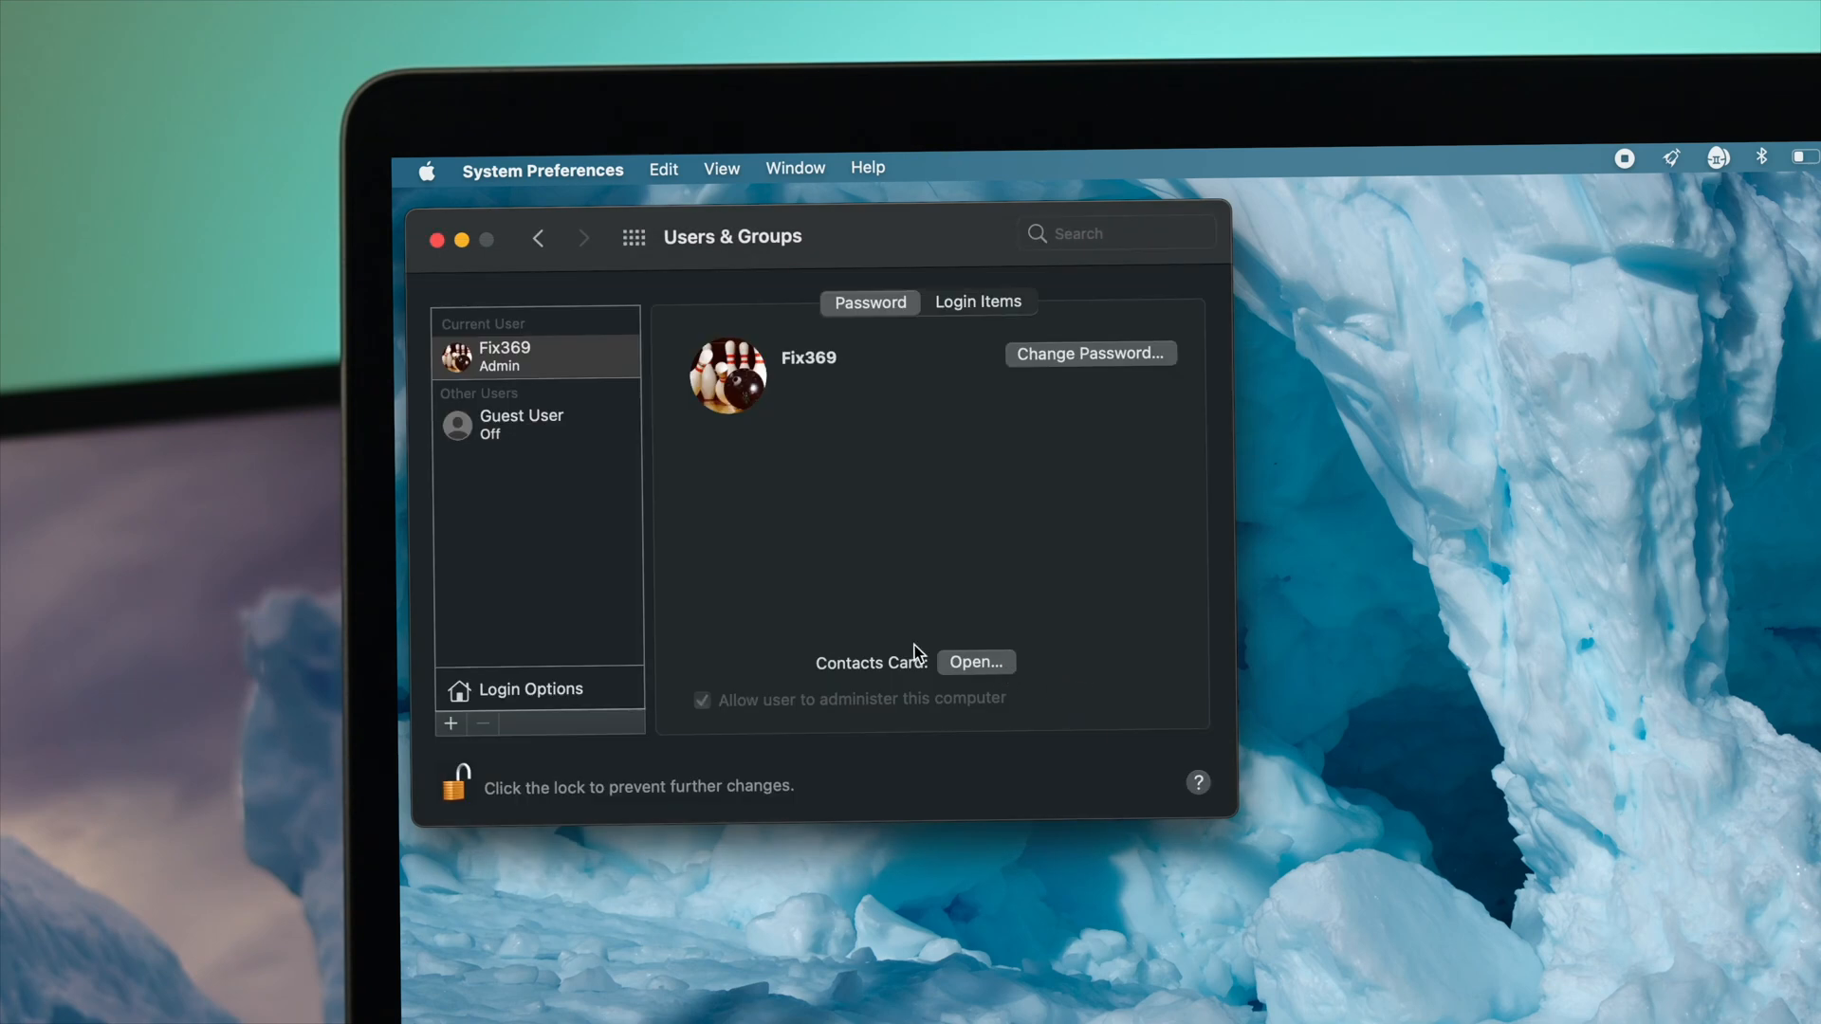
- In Login Options, enable the fast user switching menu shown as the account name
click(529, 689)
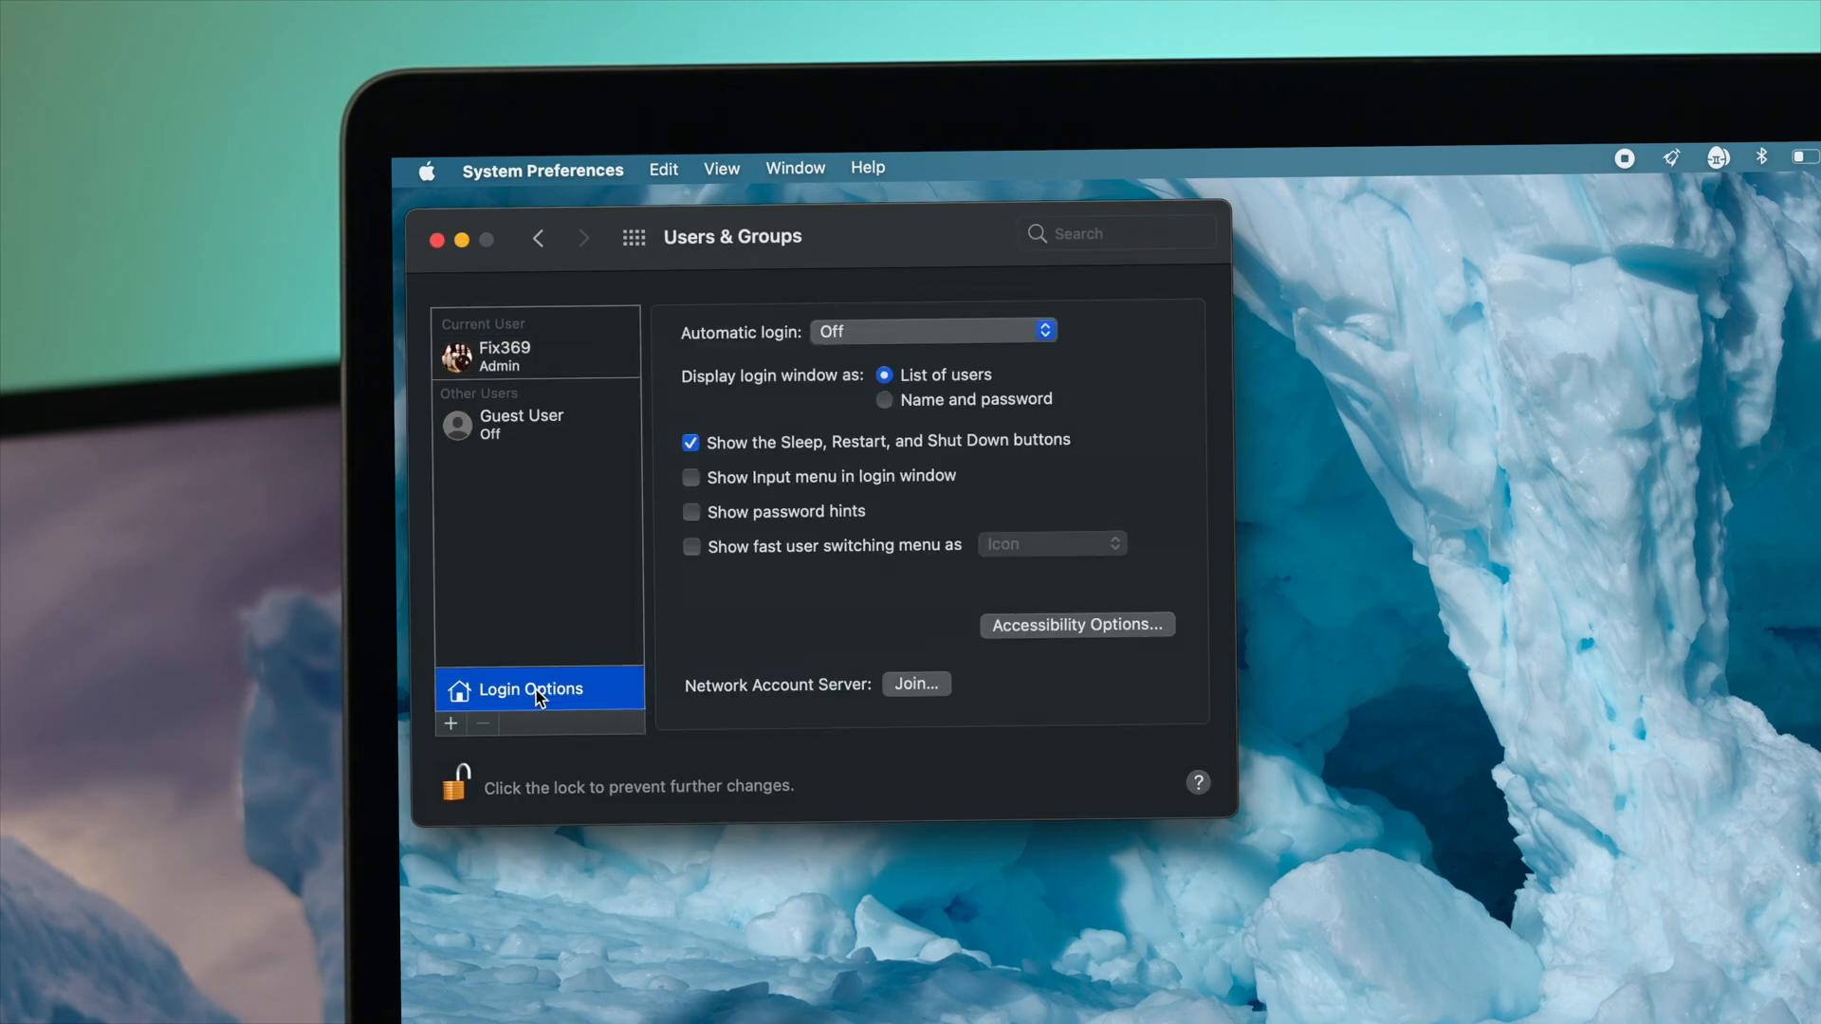
mouse_move(1686, 239)
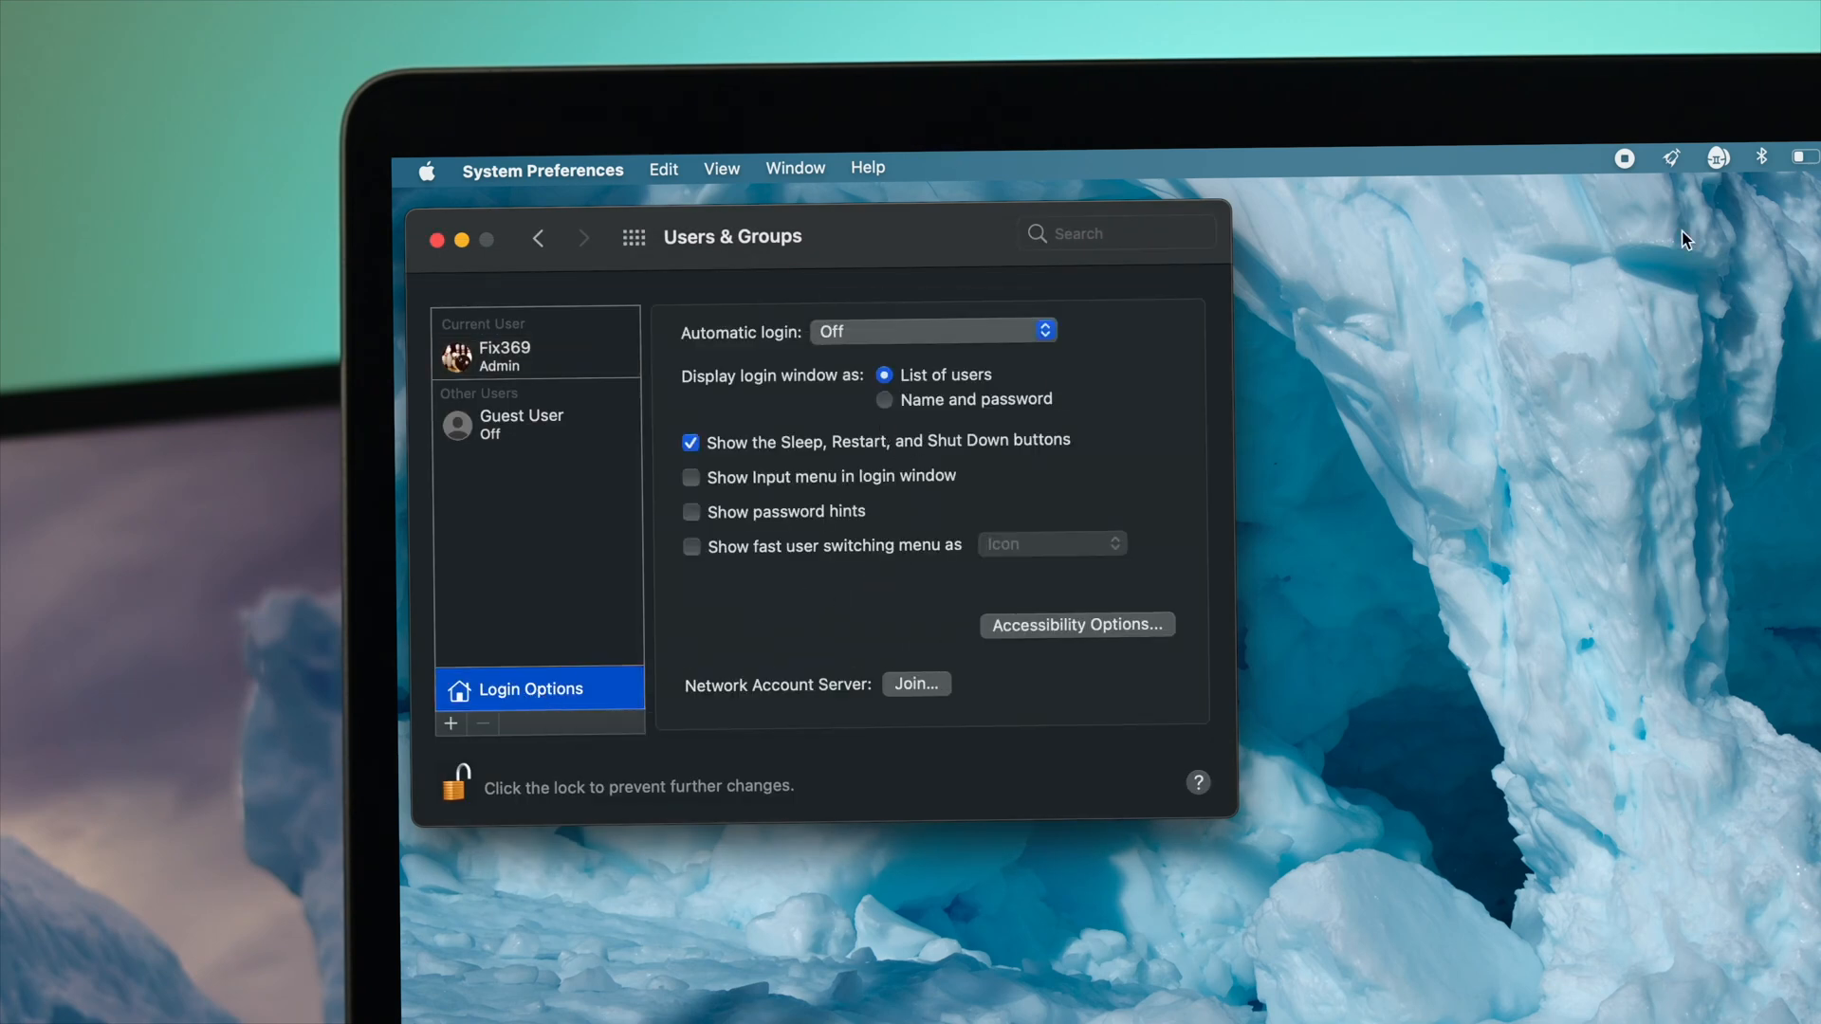
mouse_move(894, 530)
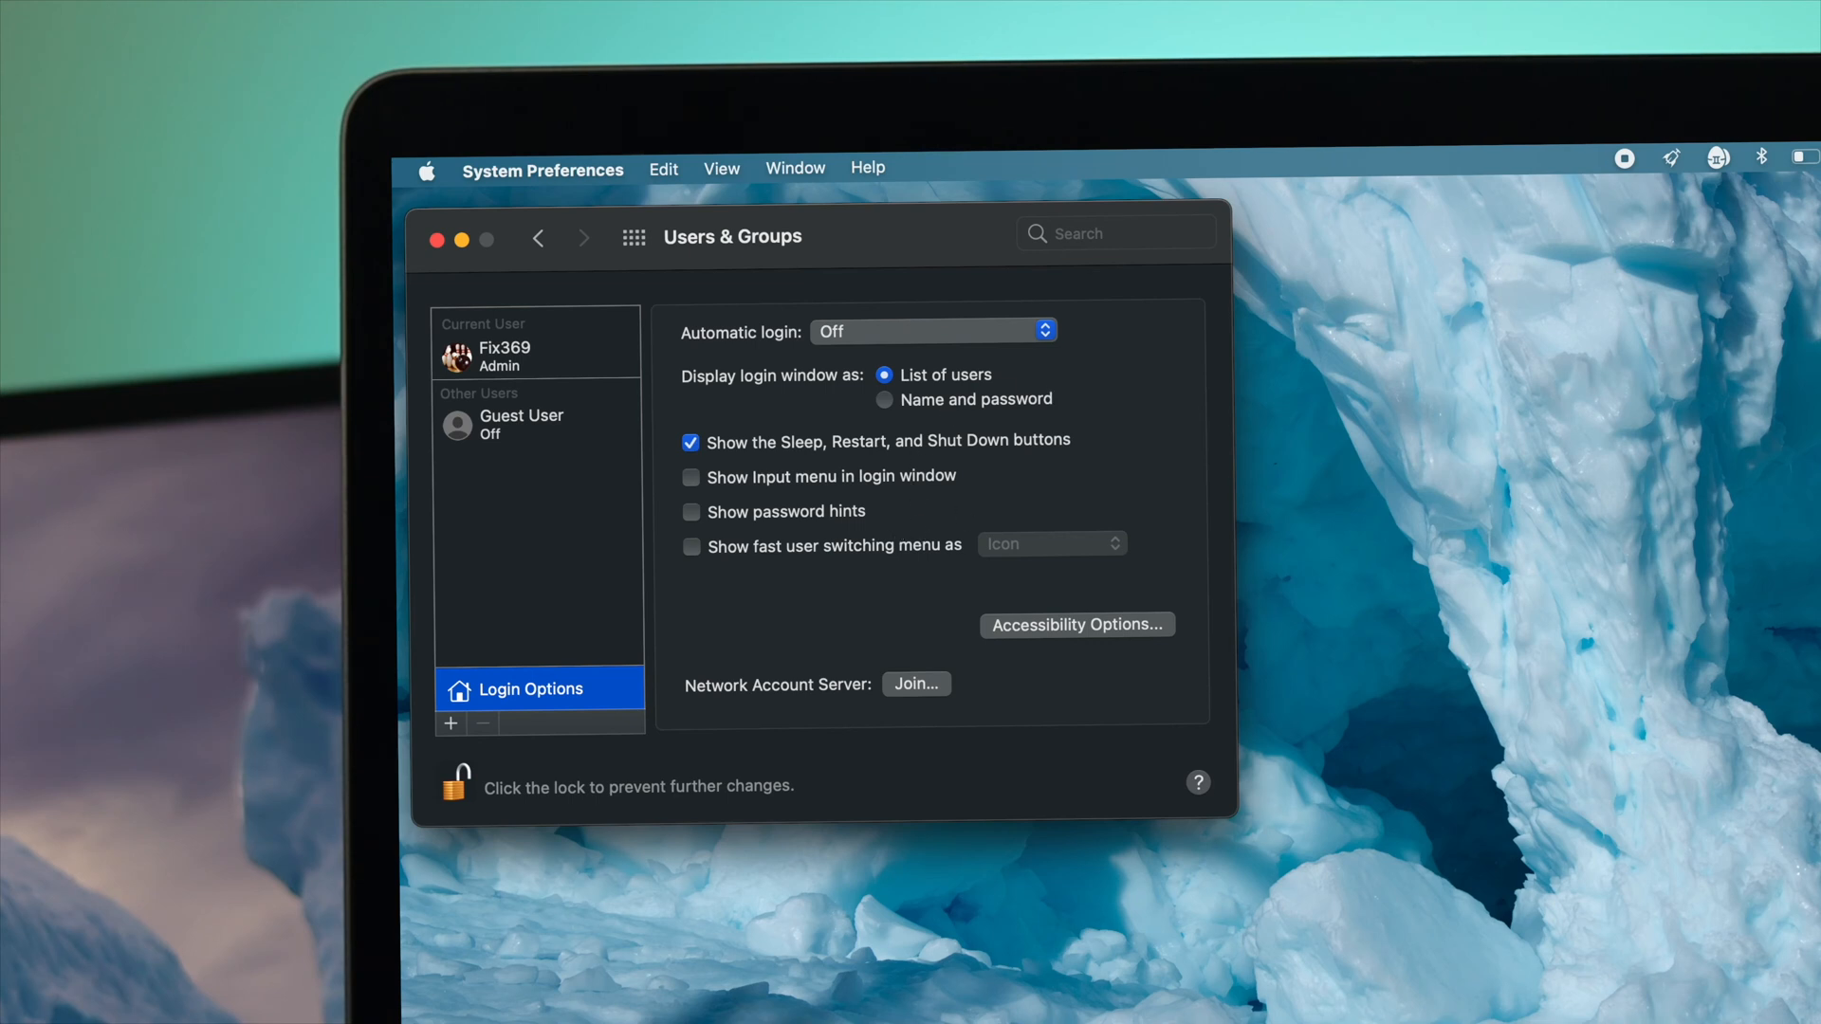
mouse_move(814, 594)
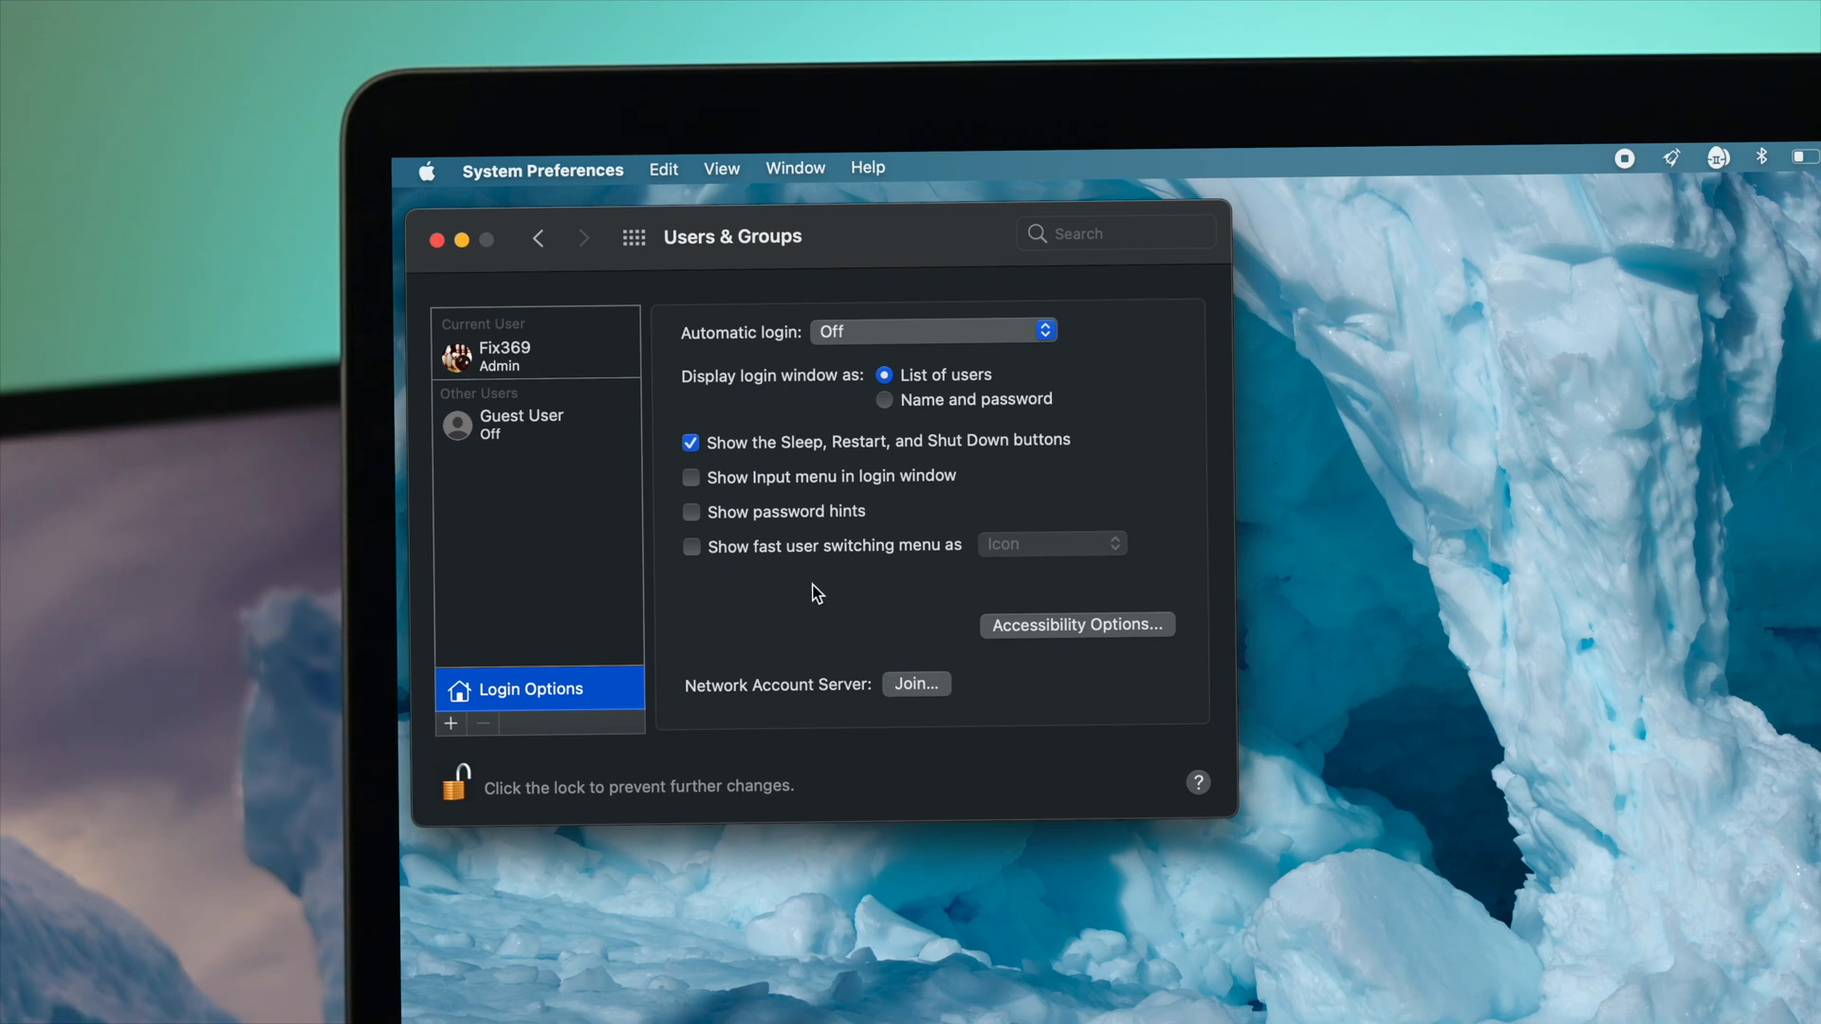
click(691, 546)
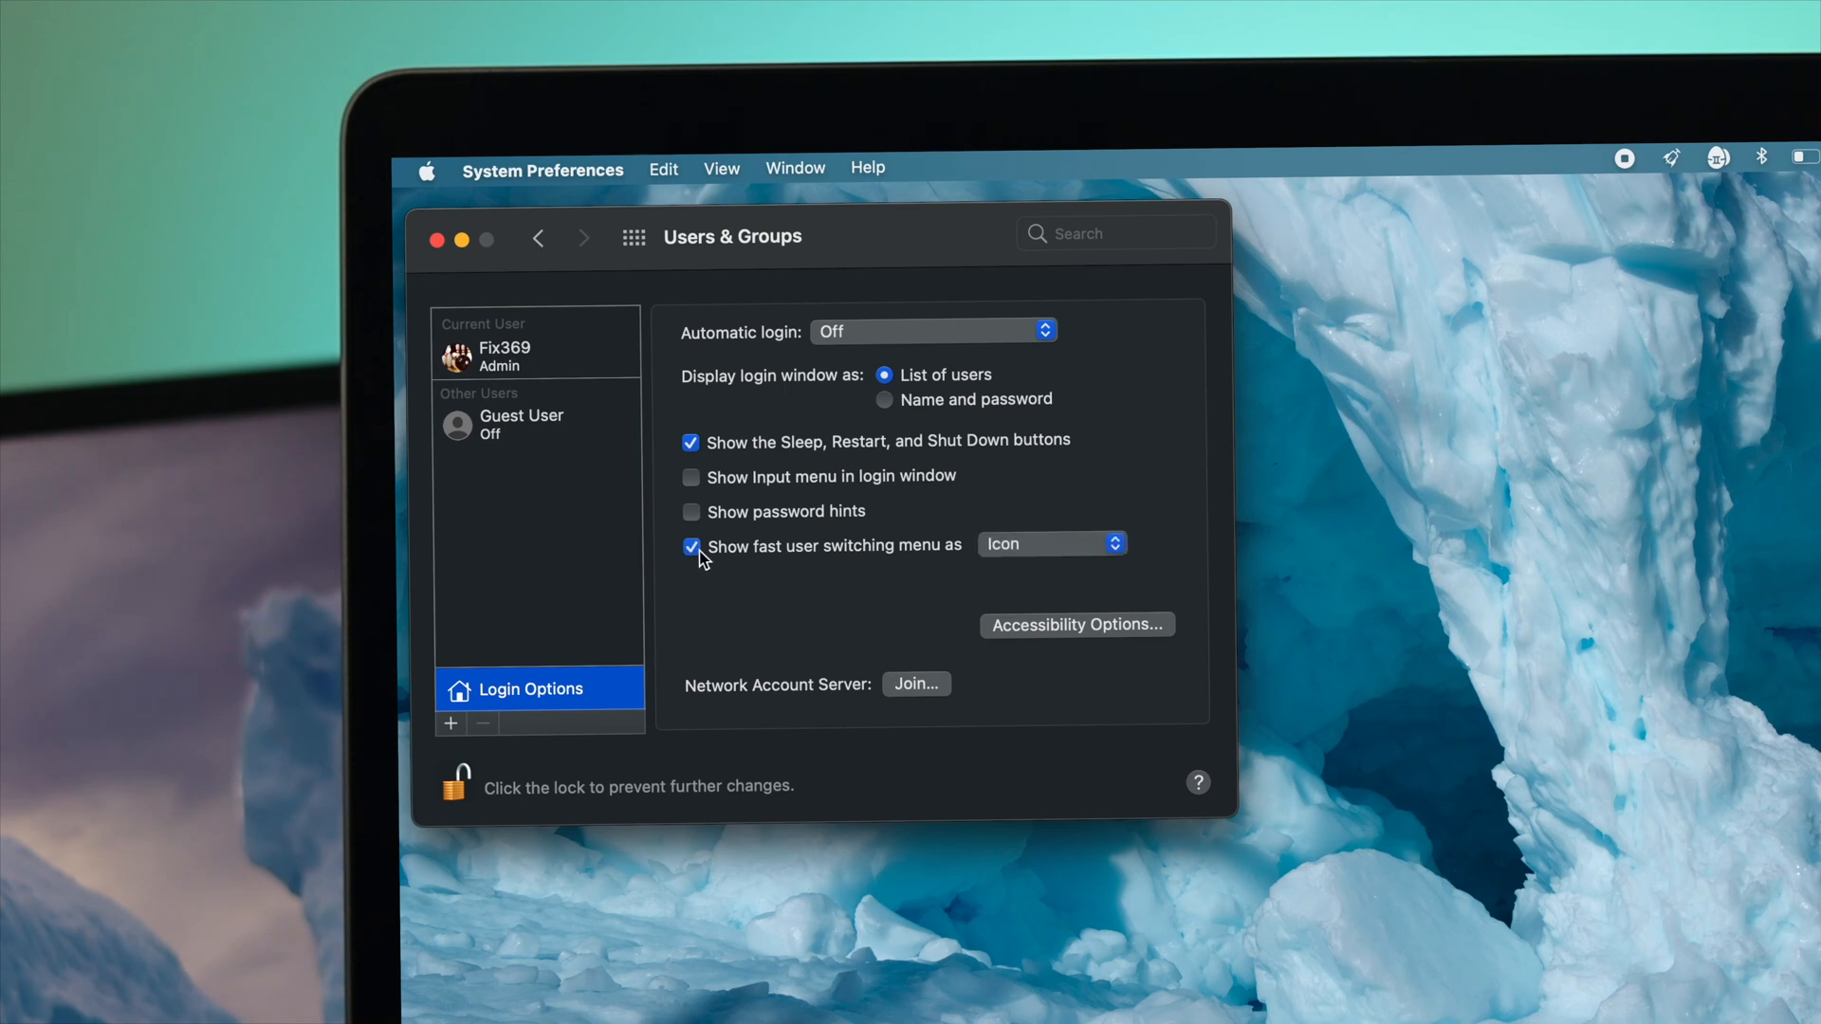
mouse_move(1053, 549)
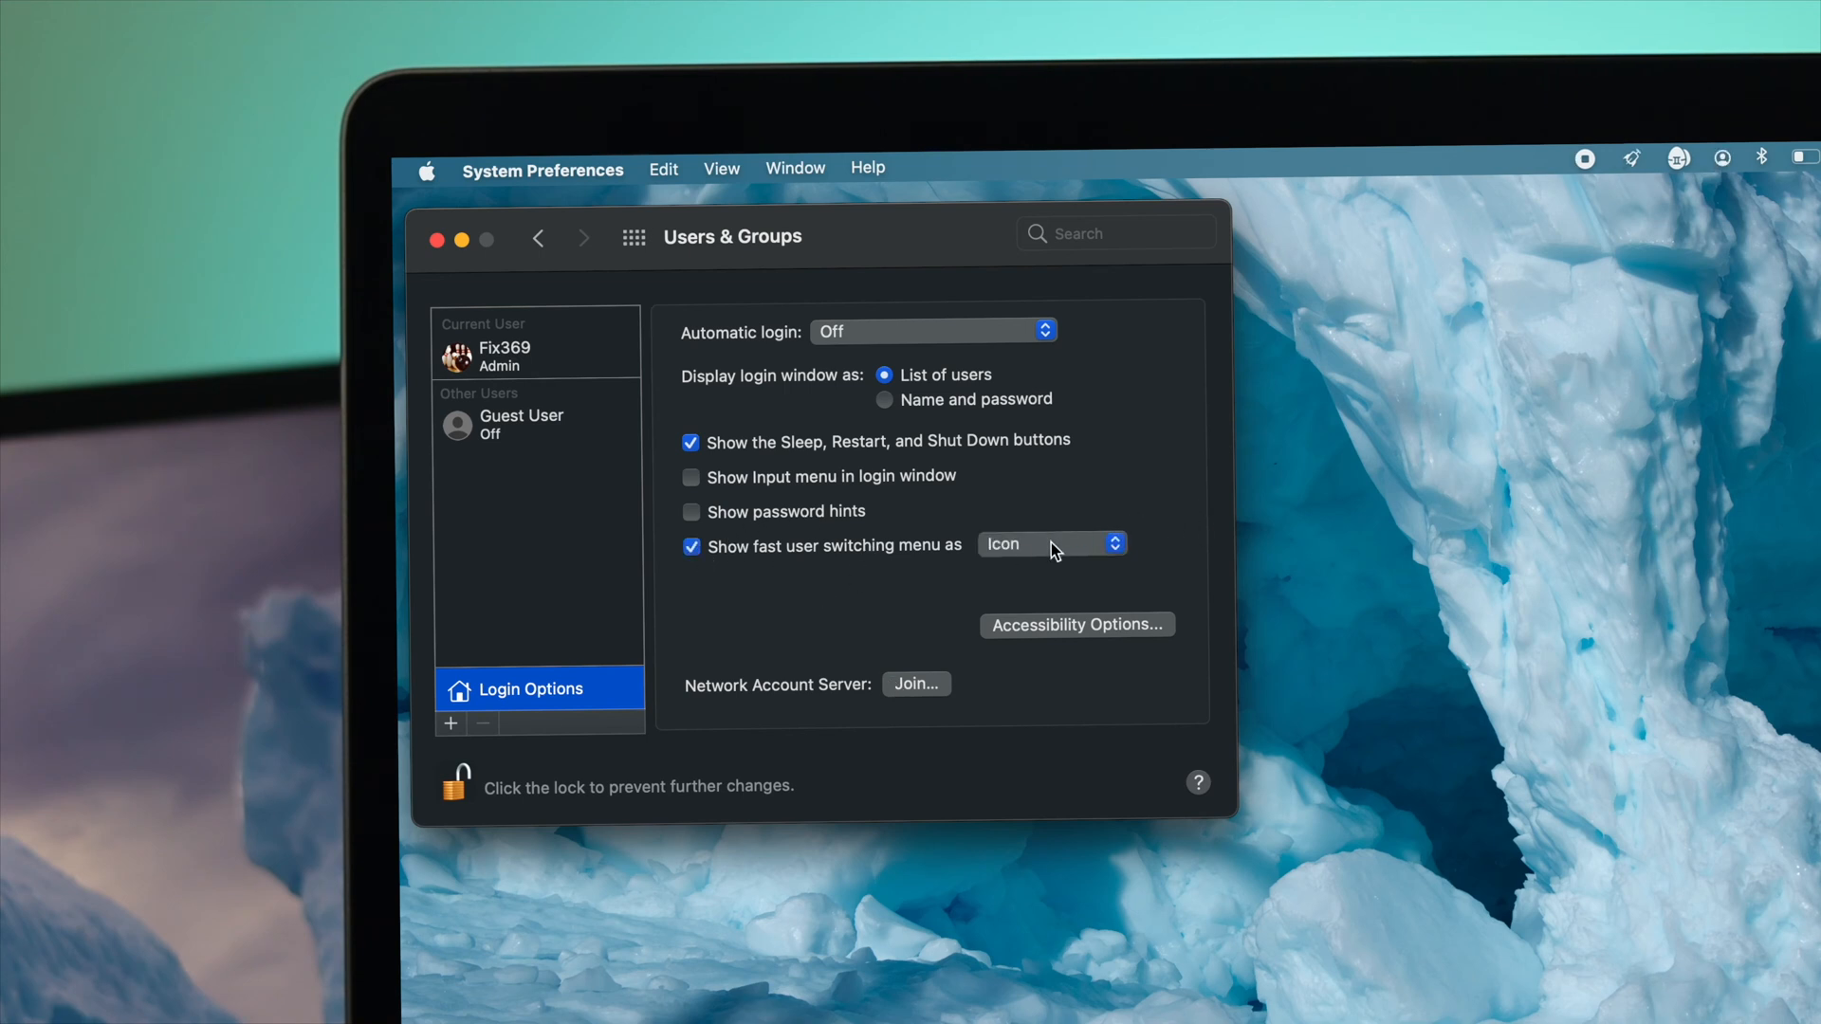
click(1049, 545)
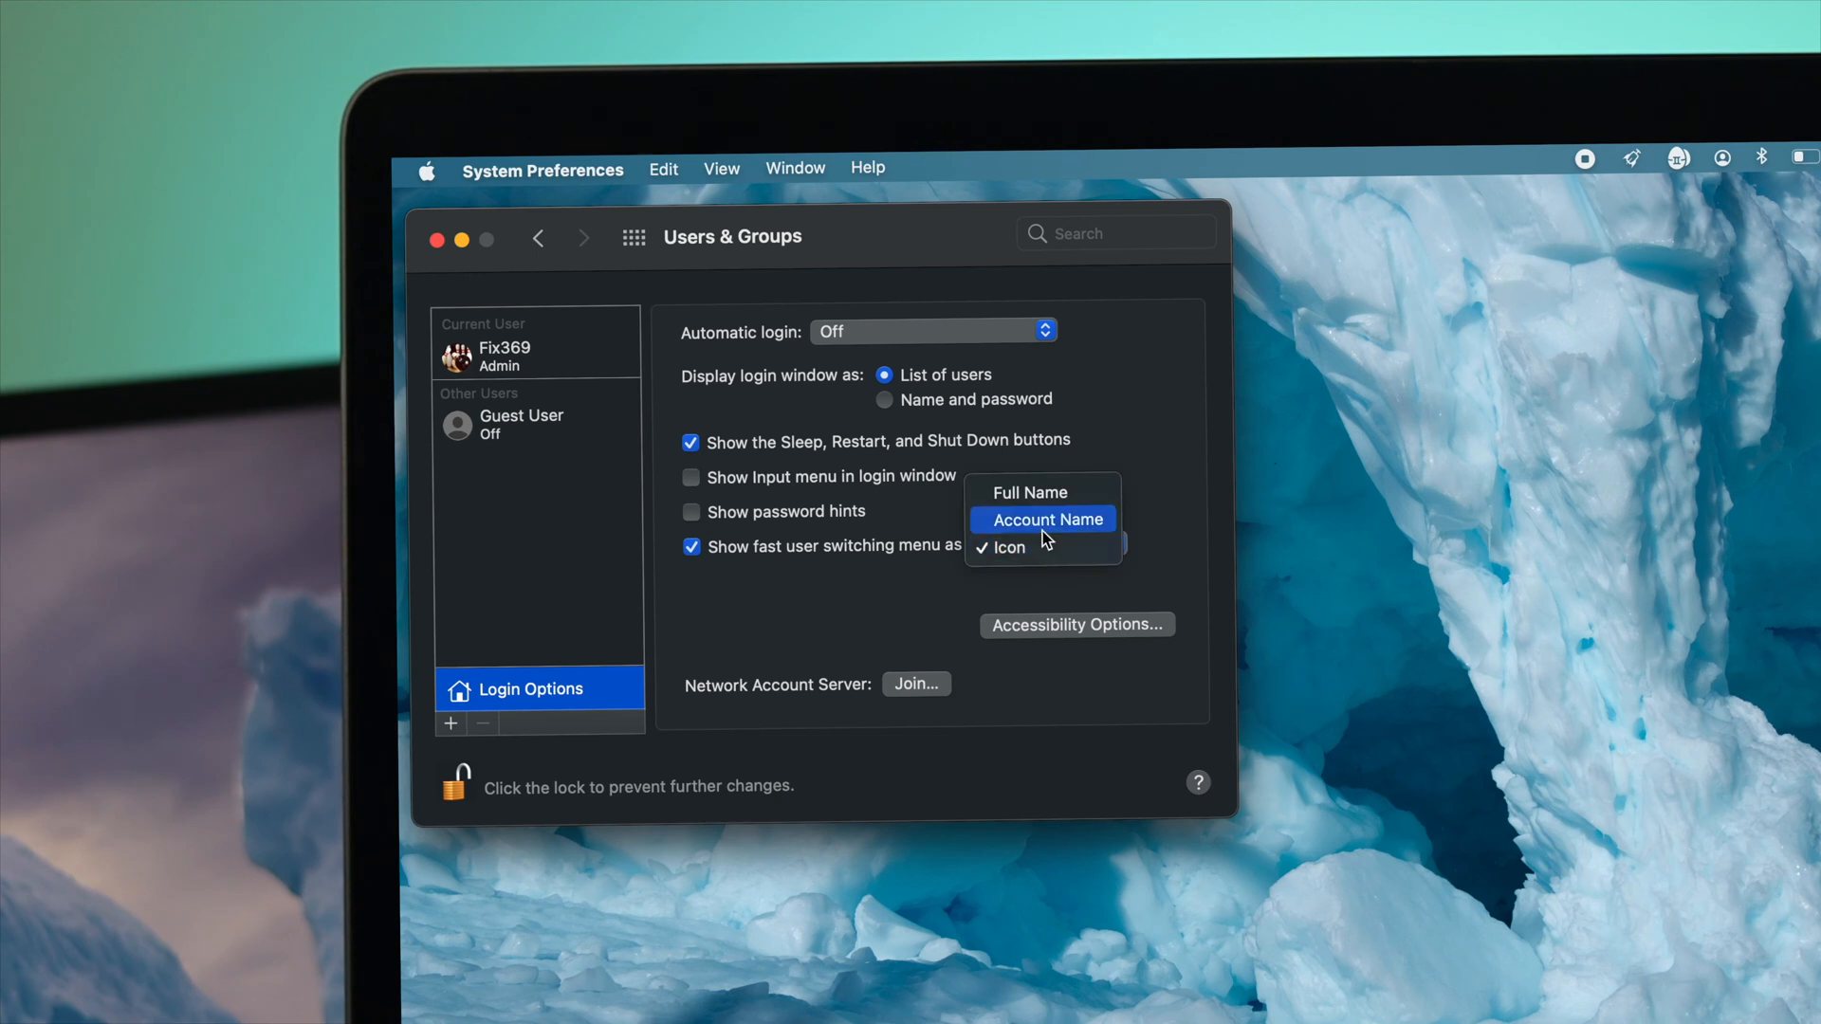
click(1044, 520)
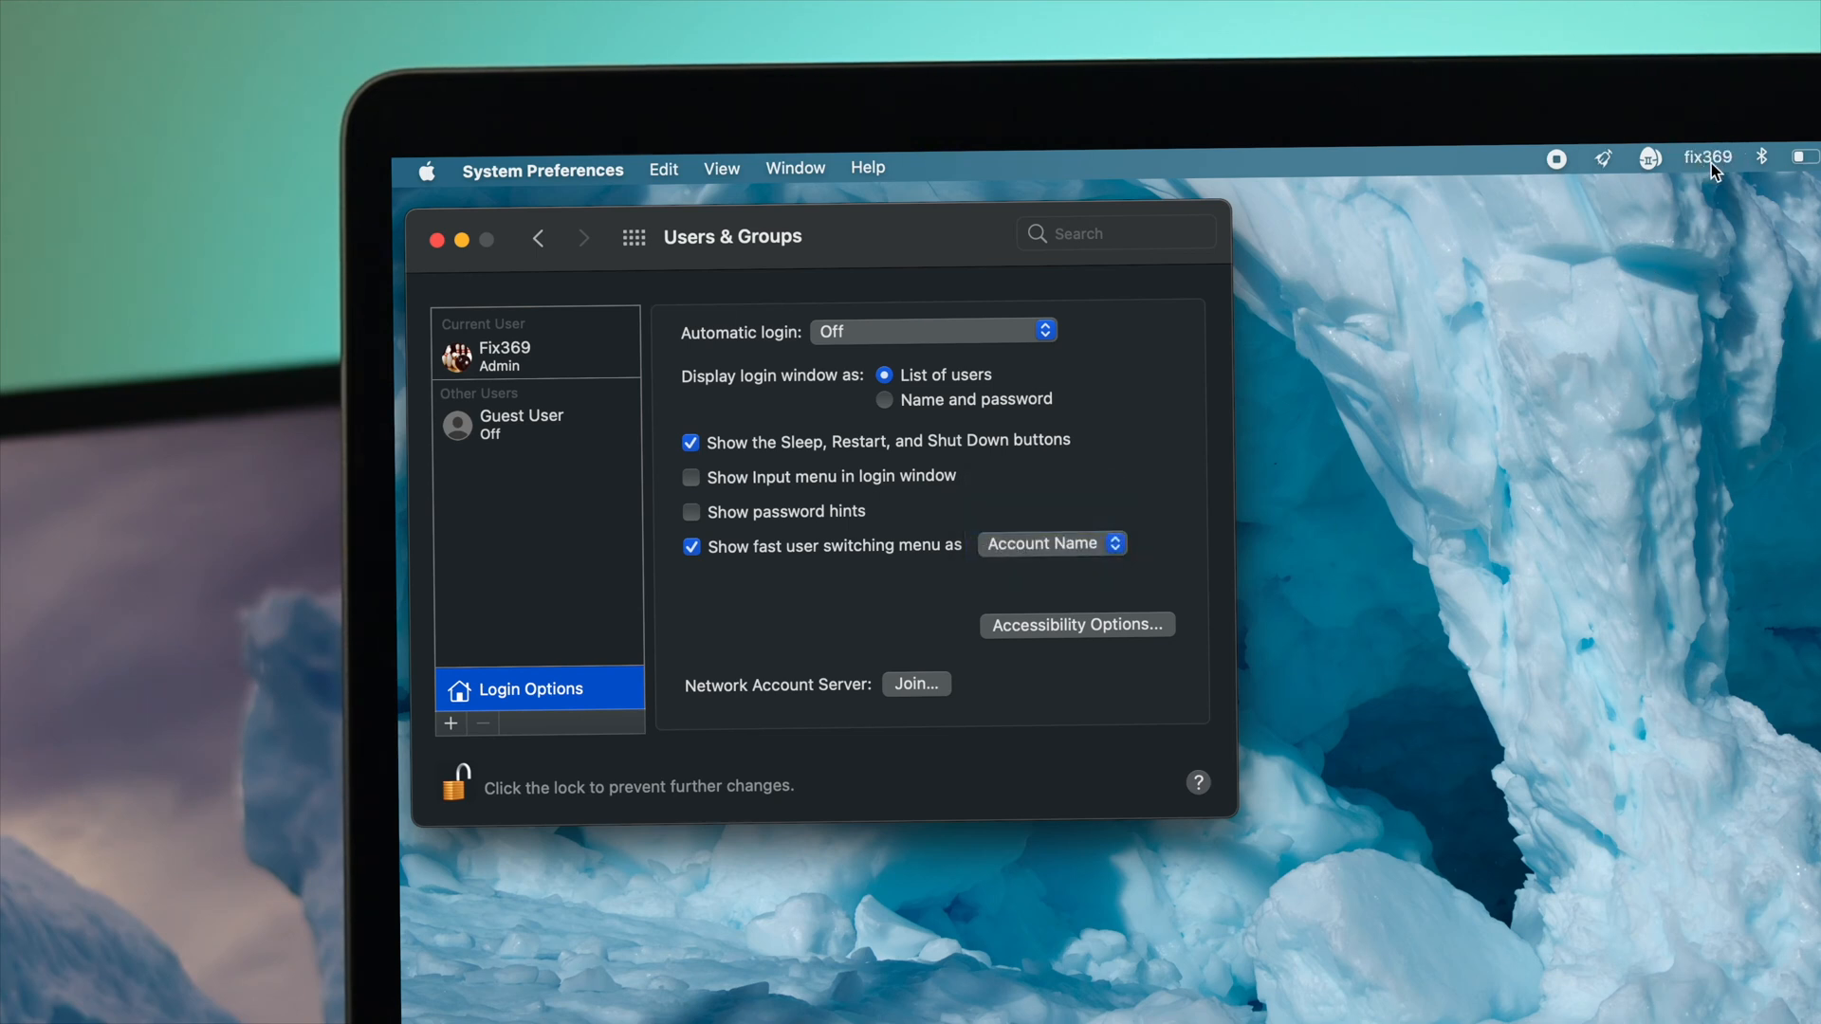
- Try Full Name and Icon displays, settling on Full Name so Fix369 shows in the menu bar
click(1049, 544)
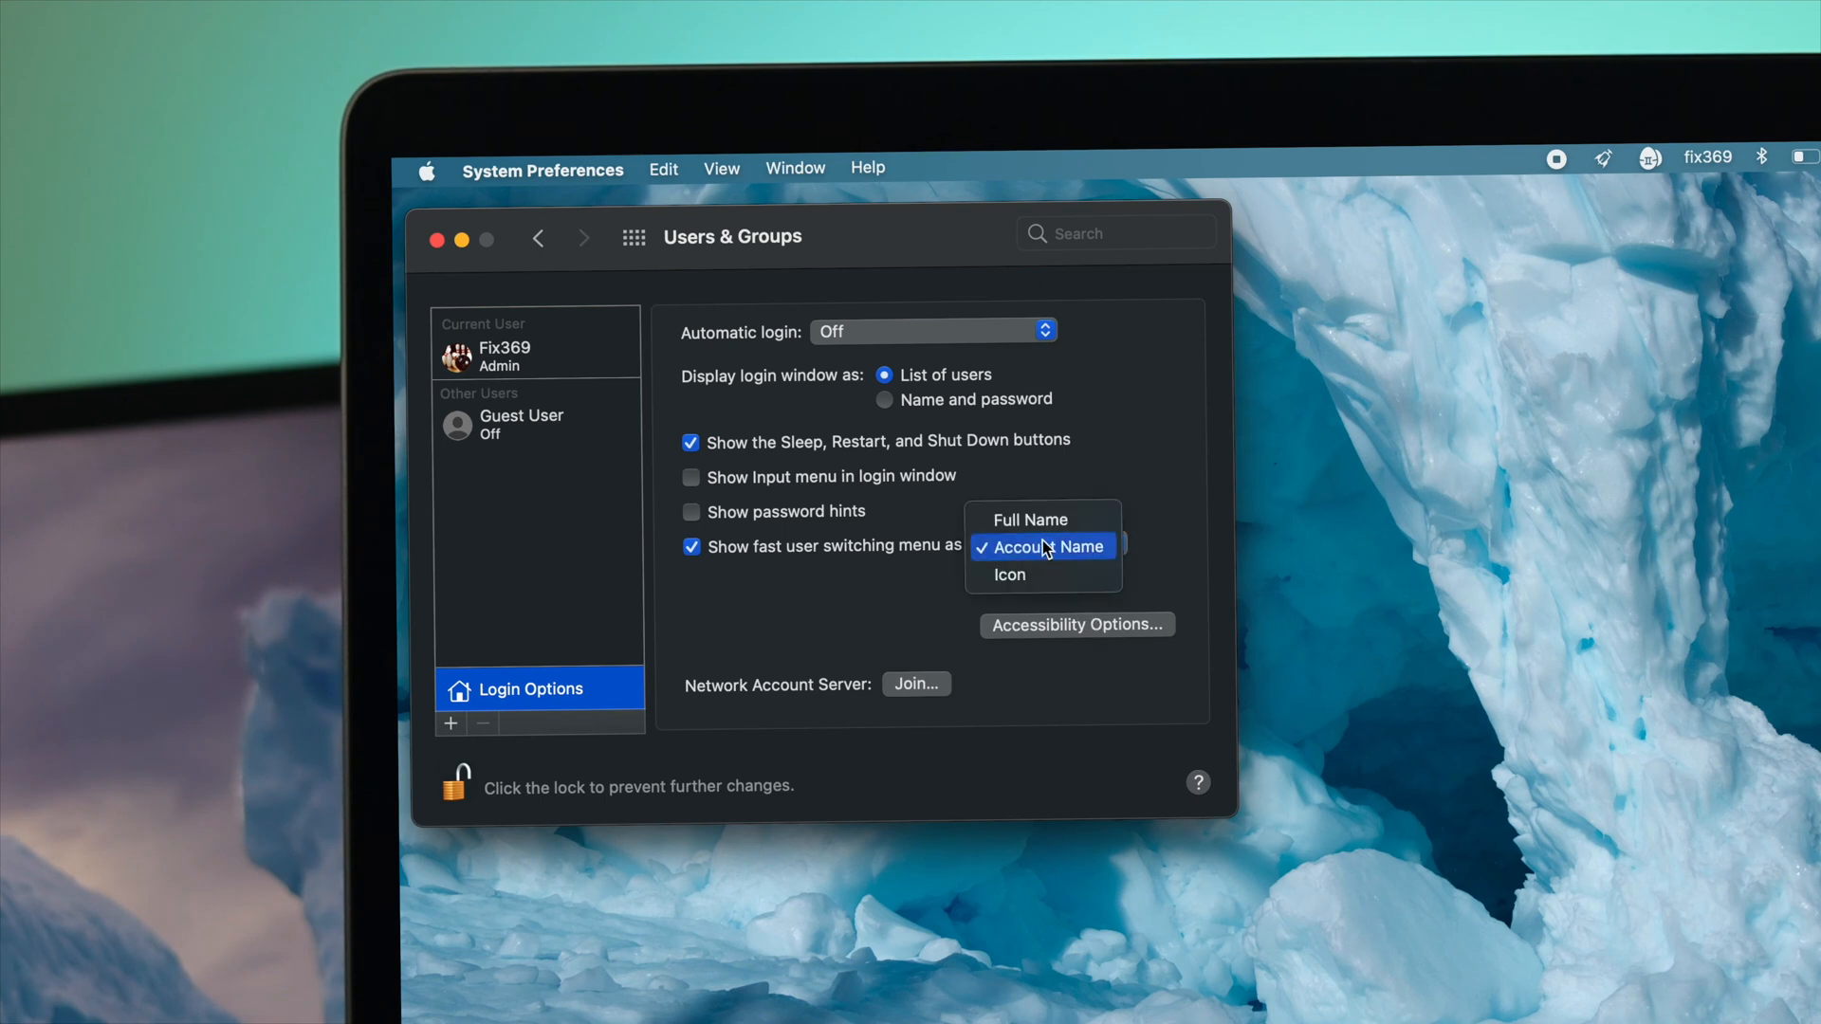
click(1028, 520)
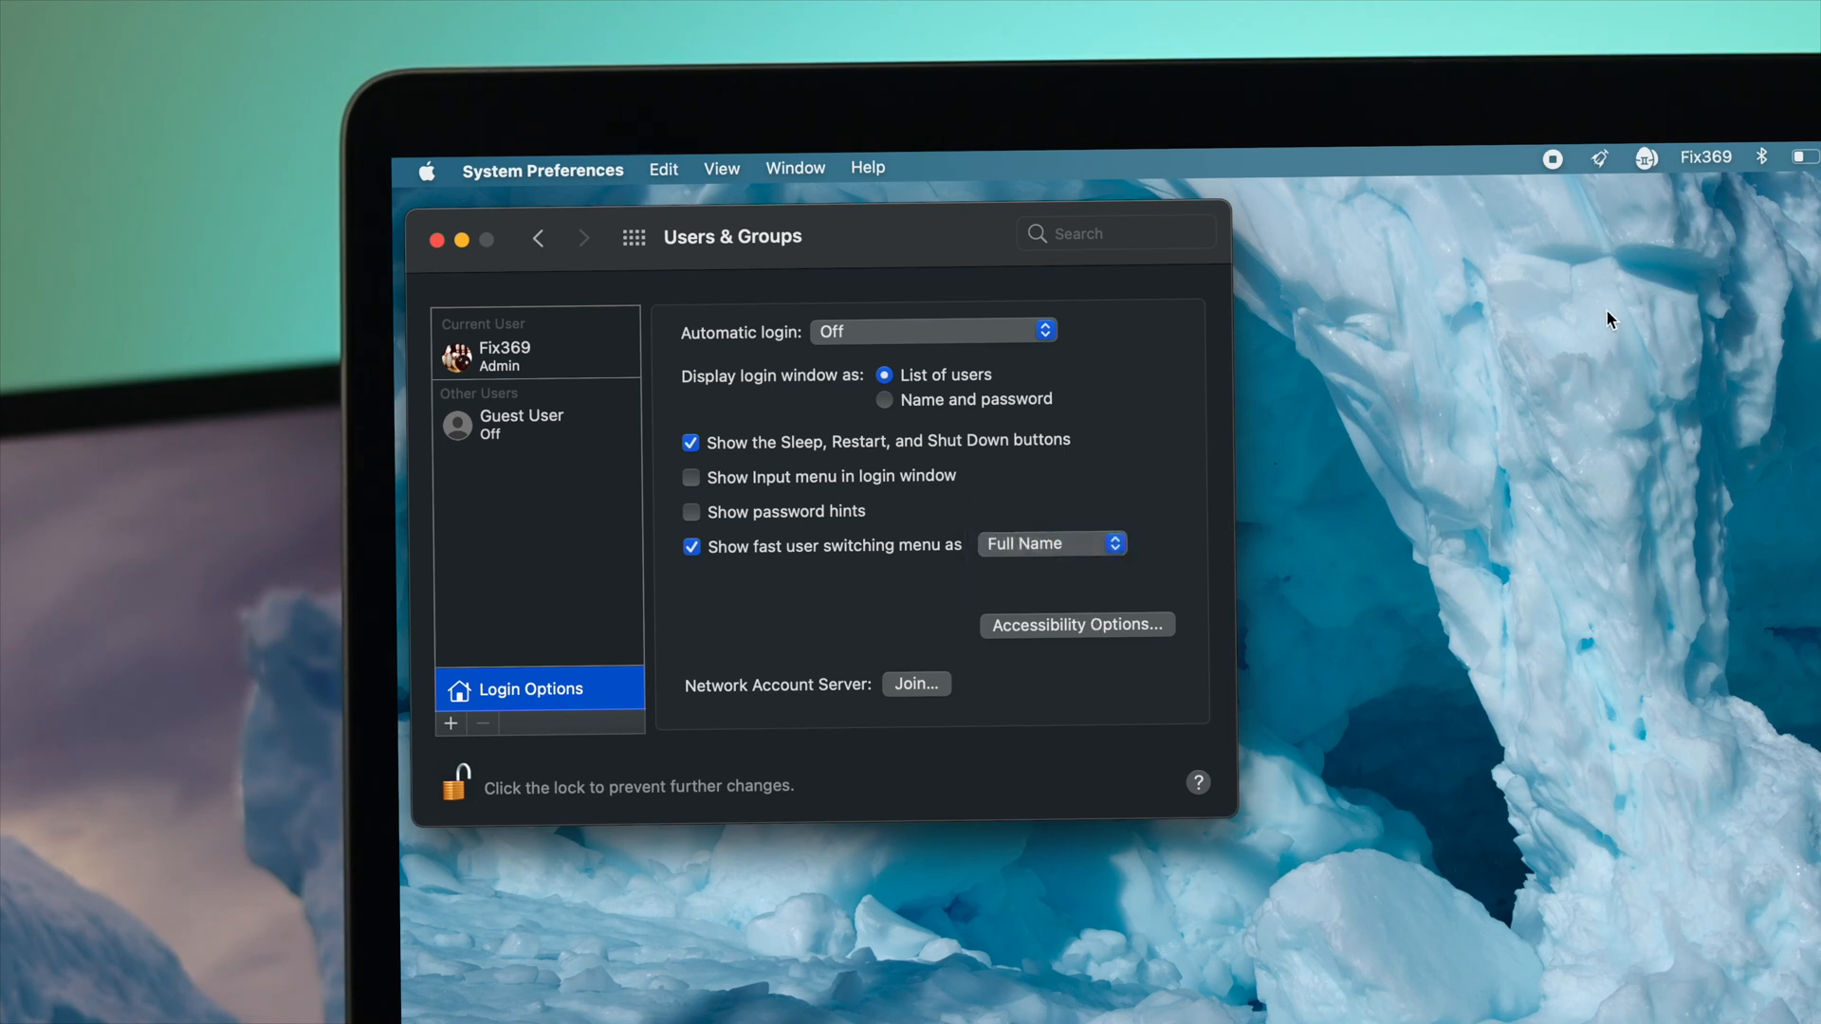
click(1049, 544)
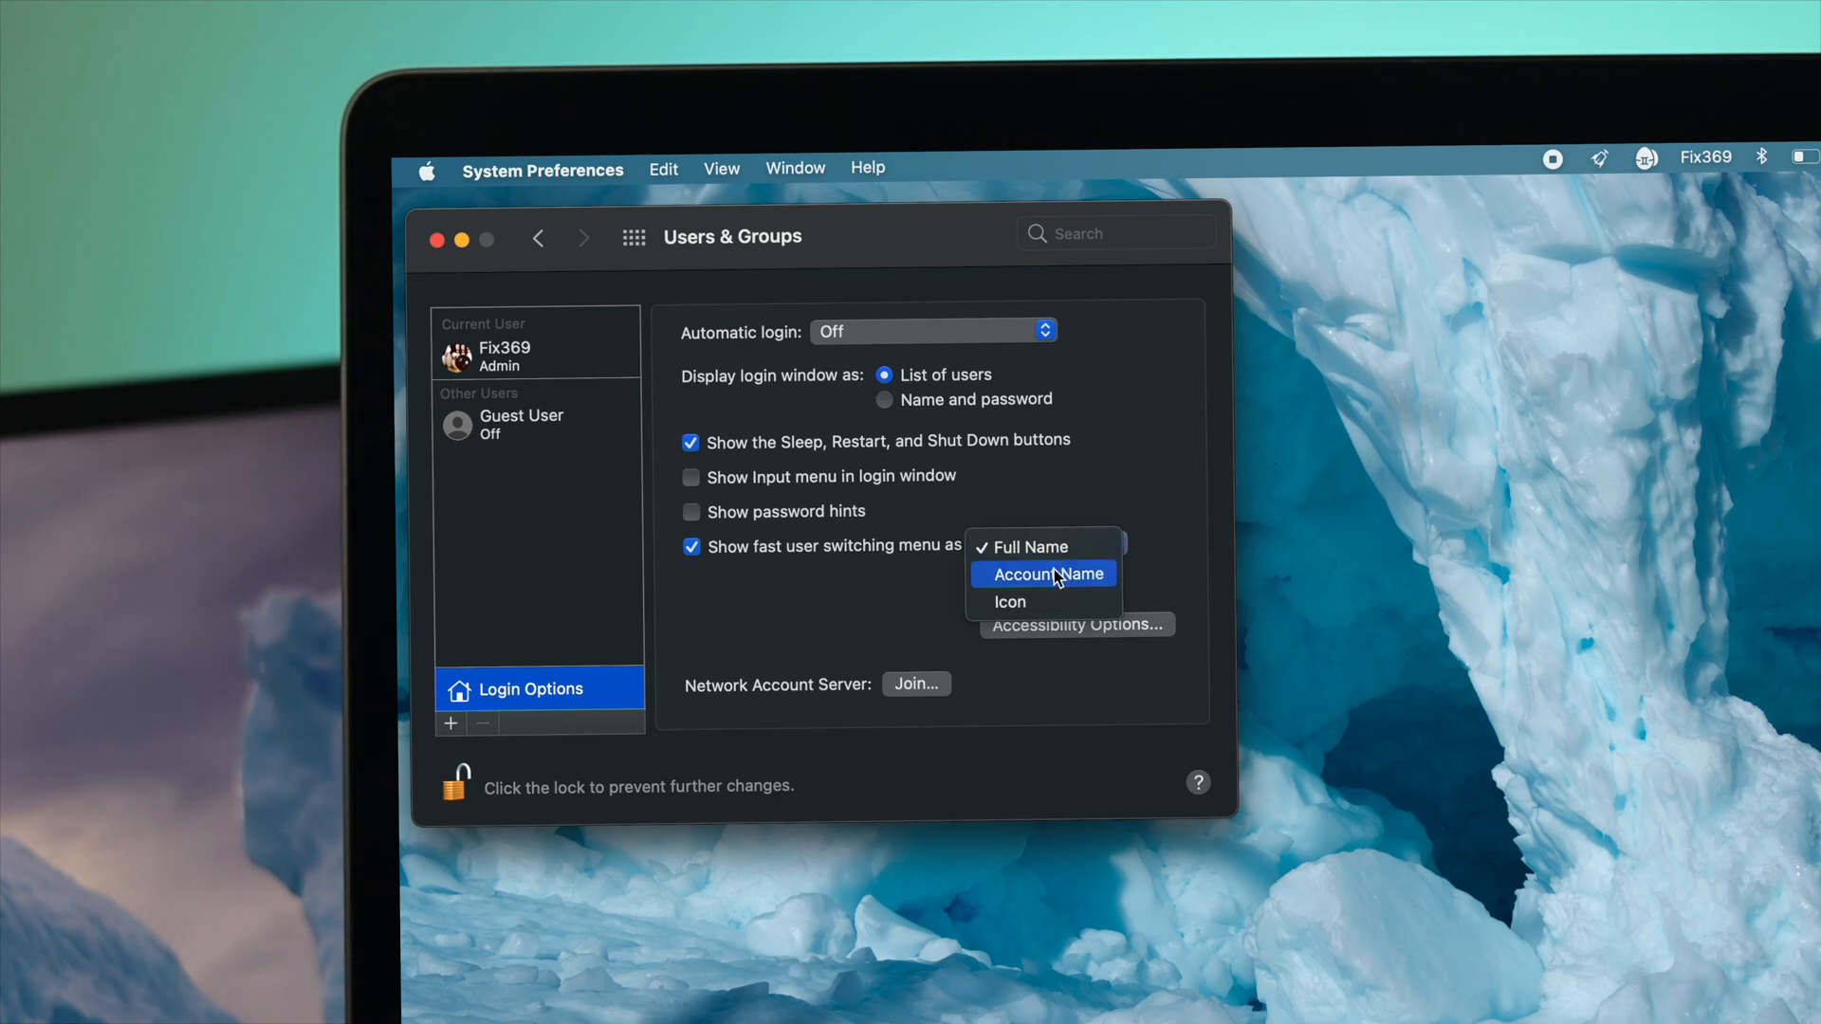
click(1009, 601)
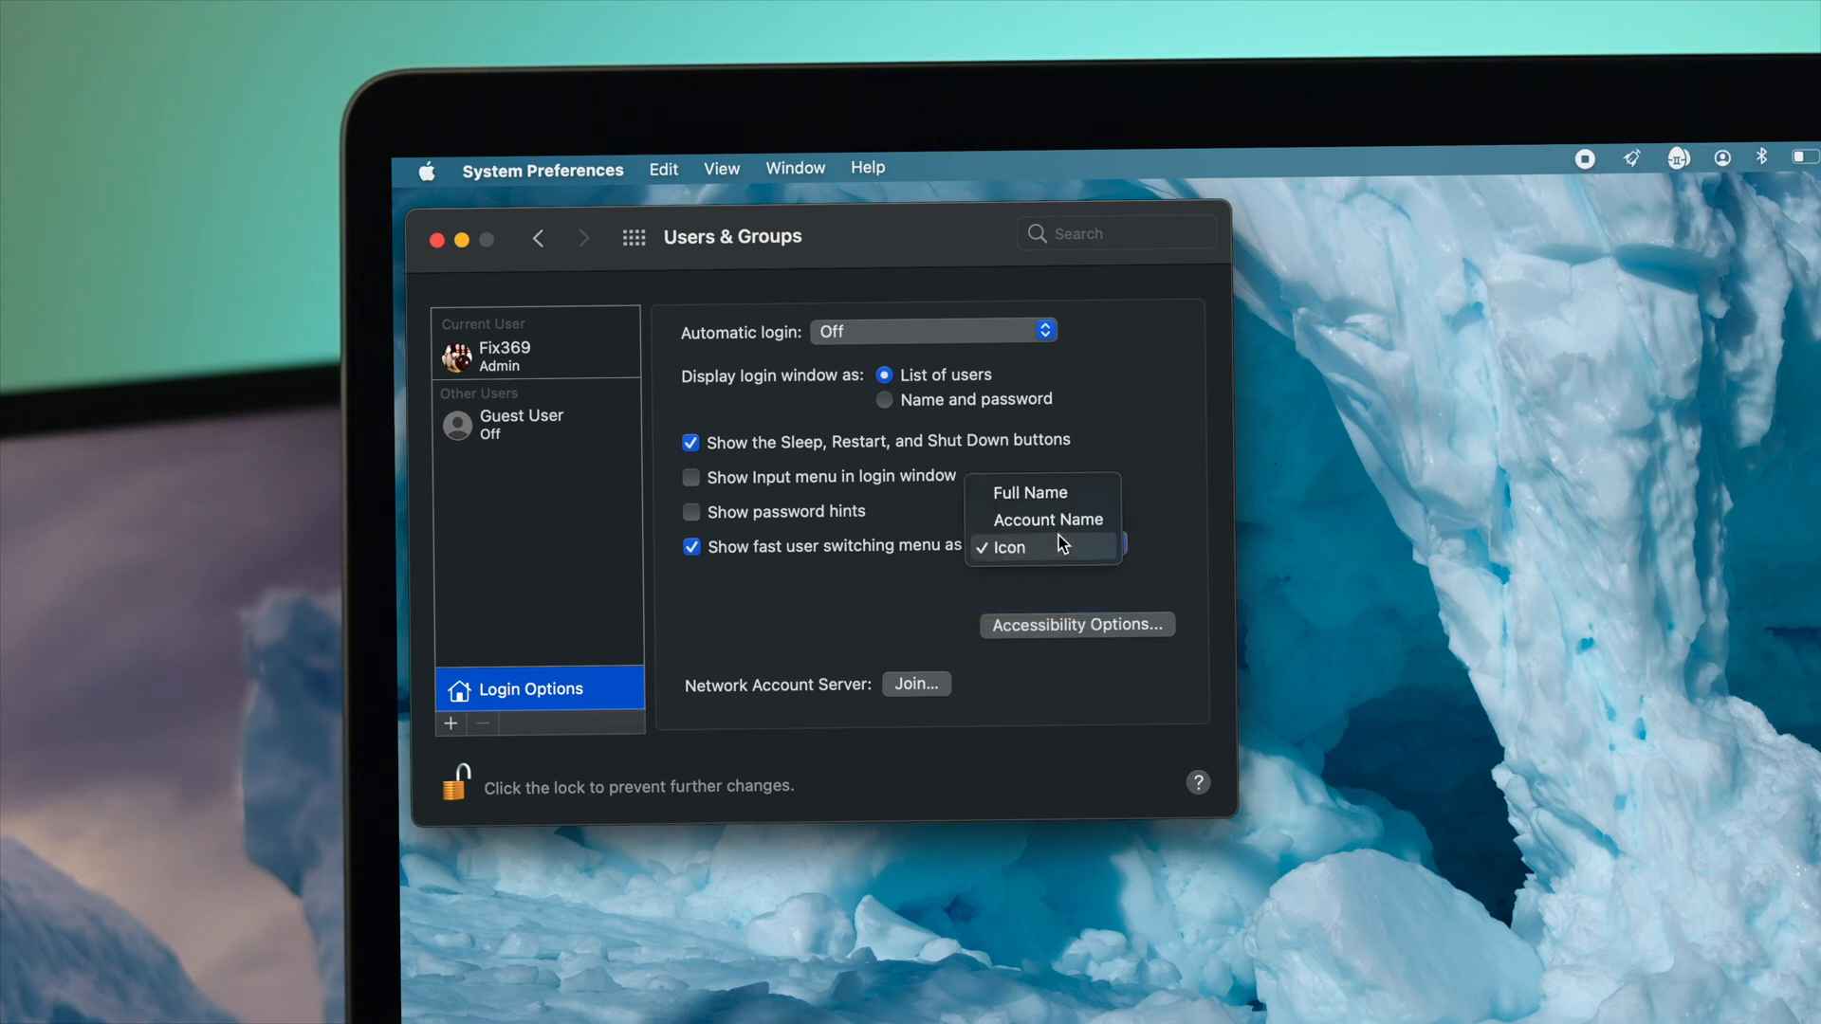
click(1028, 492)
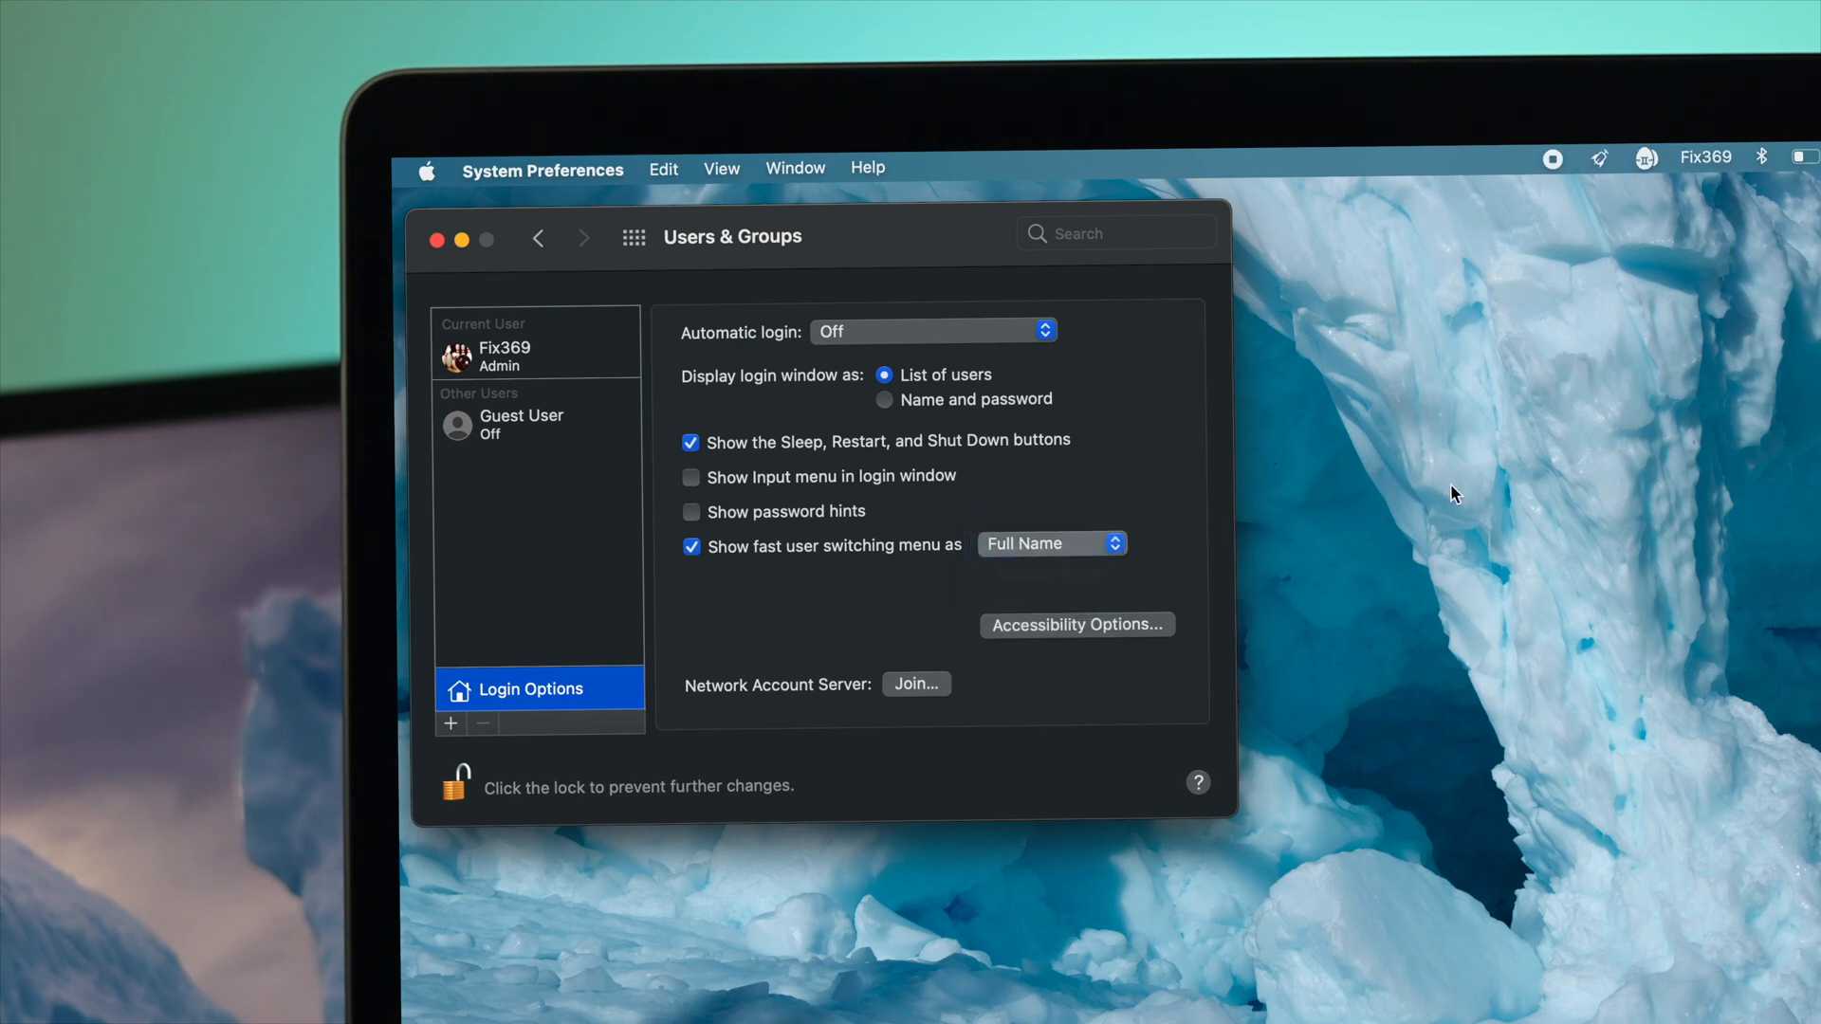
mouse_move(1193, 263)
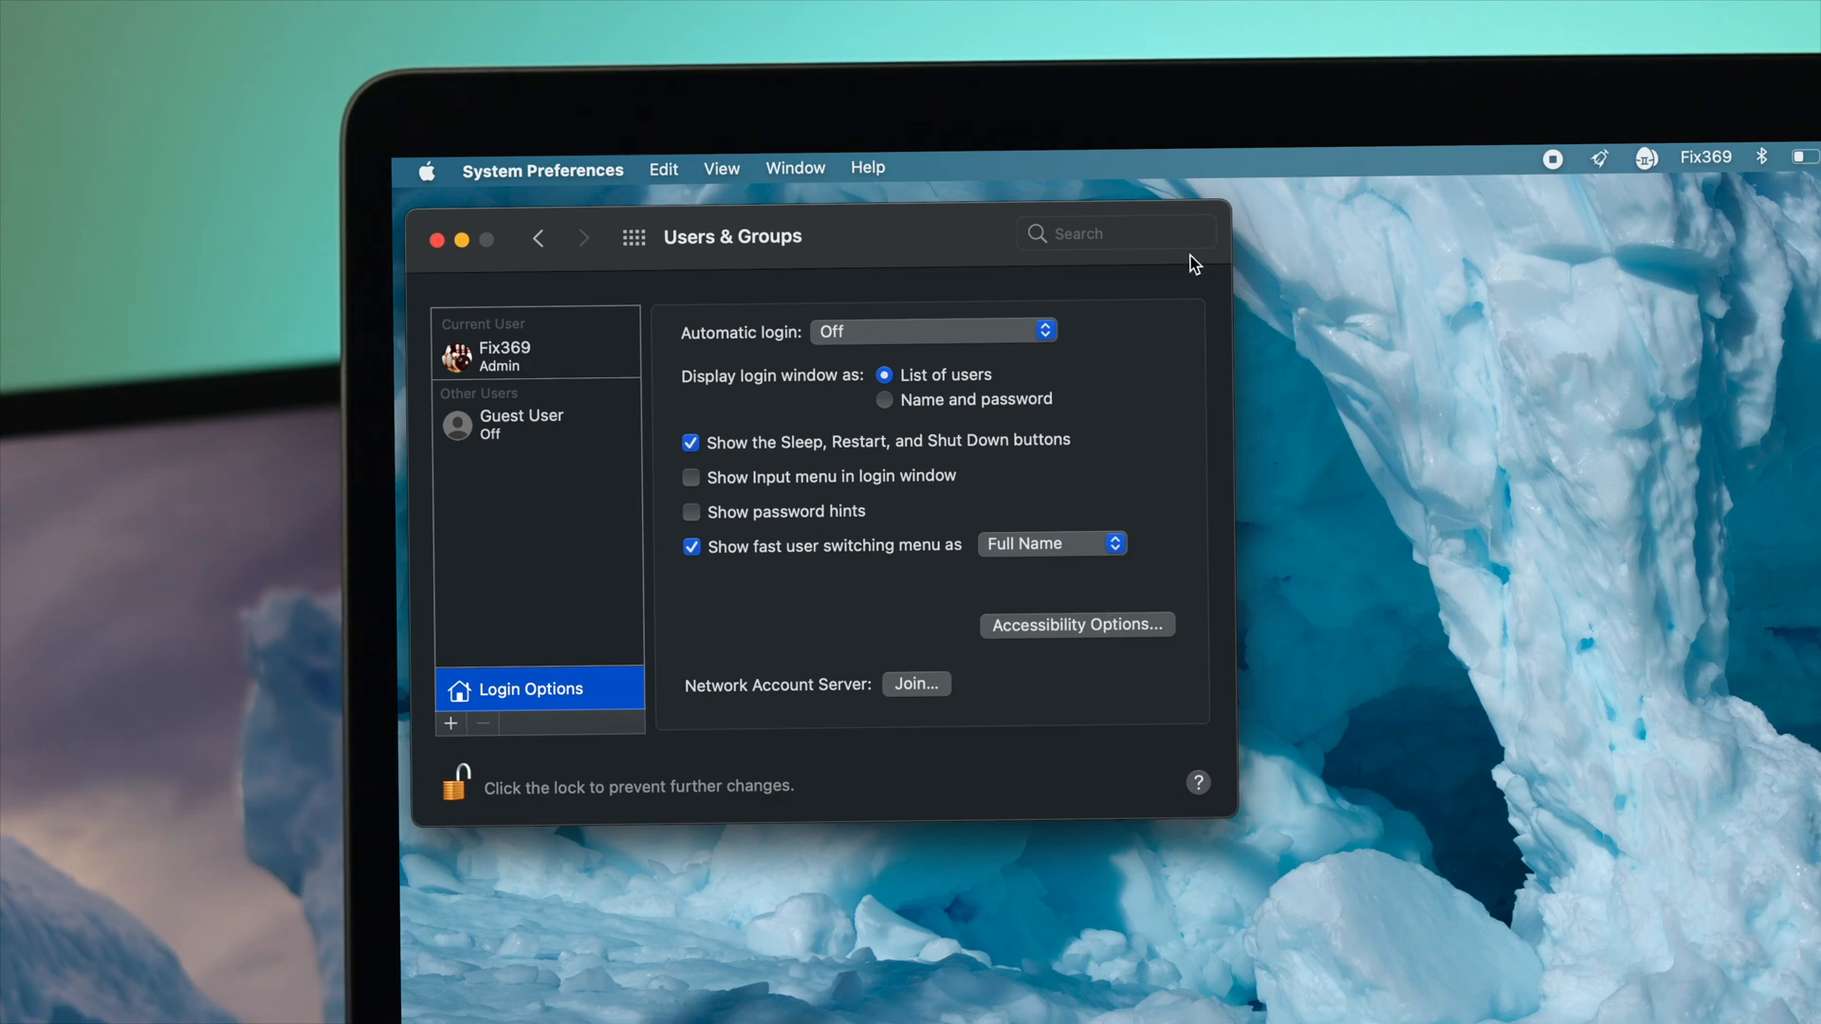